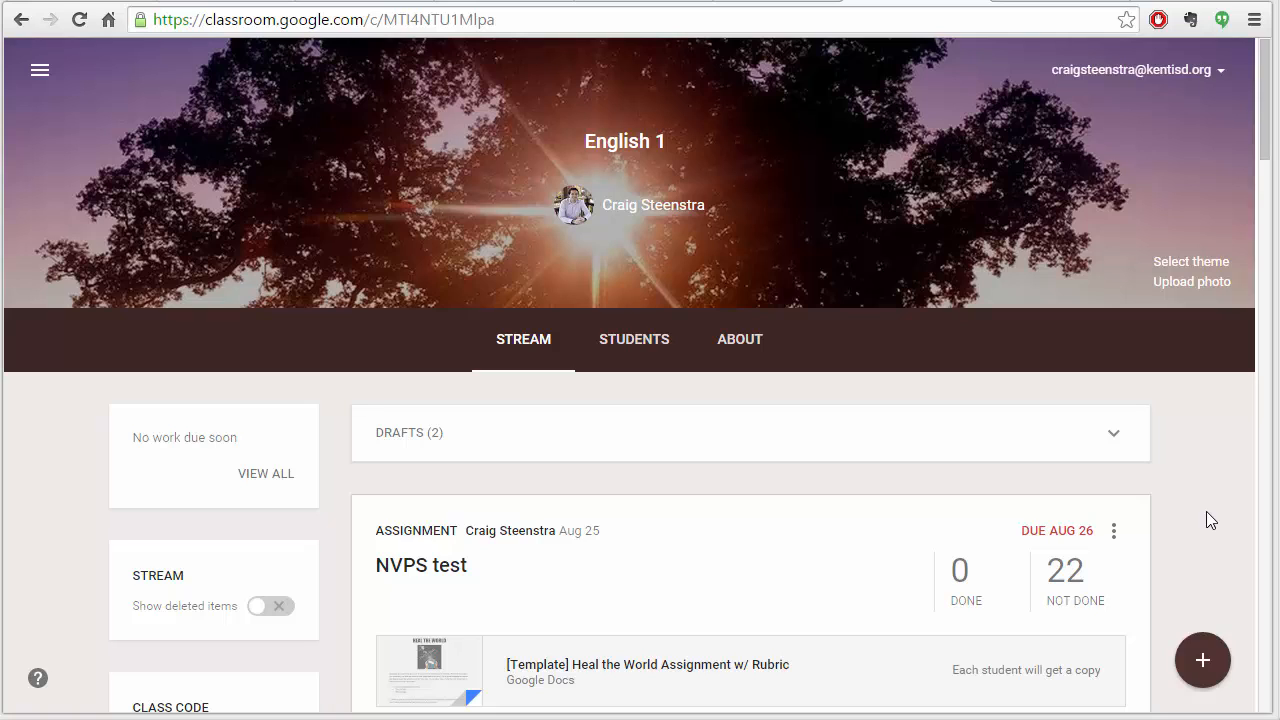
pyautogui.moveTo(690, 168)
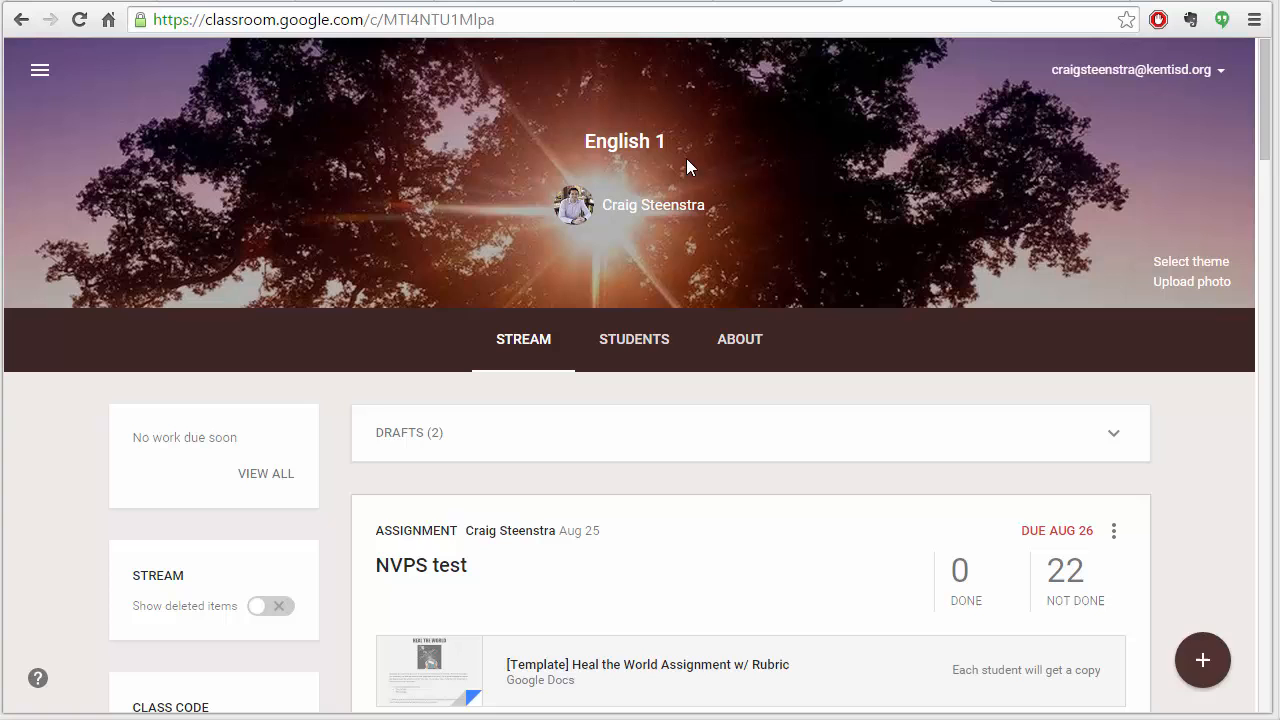
pyautogui.moveTo(1204, 660)
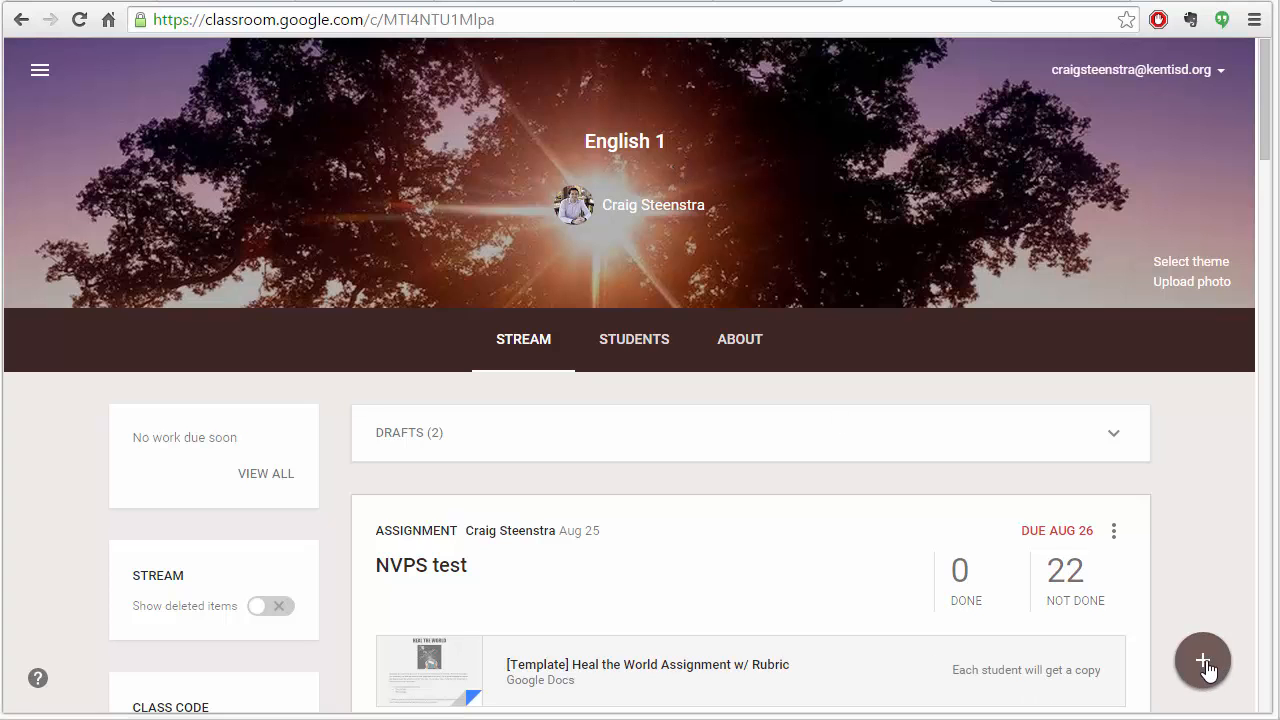
# - Expand the create options on the English 1 class stream
pyautogui.click(1204, 660)
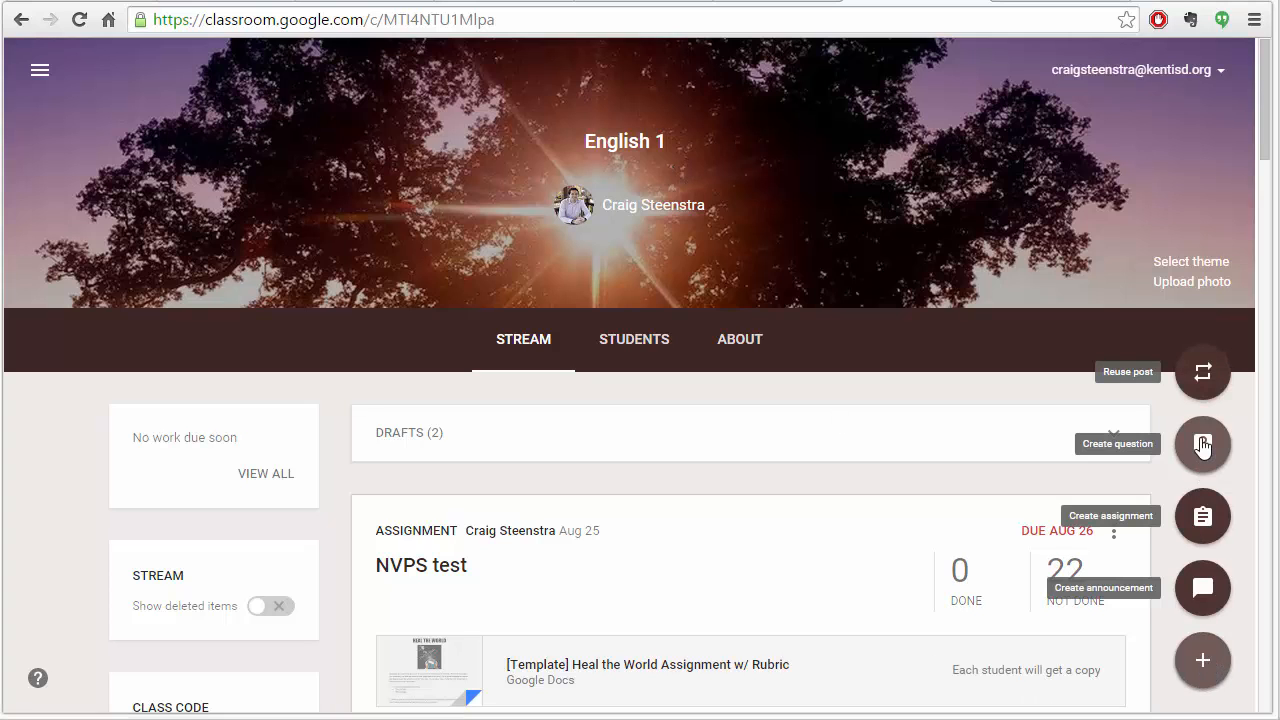
# - Start a new question titled 'North Korea and 1984' and review the Newsela statues article
pyautogui.click(1202, 444)
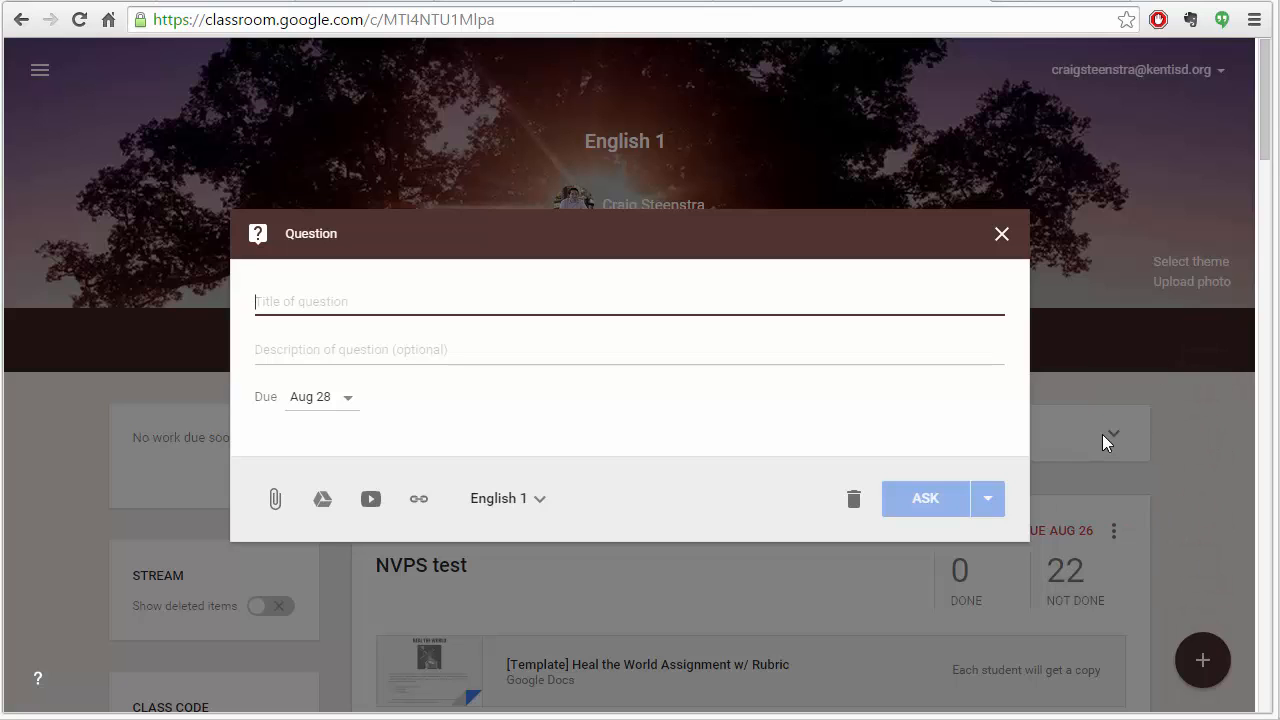
pyautogui.write('North Korea and 1984')
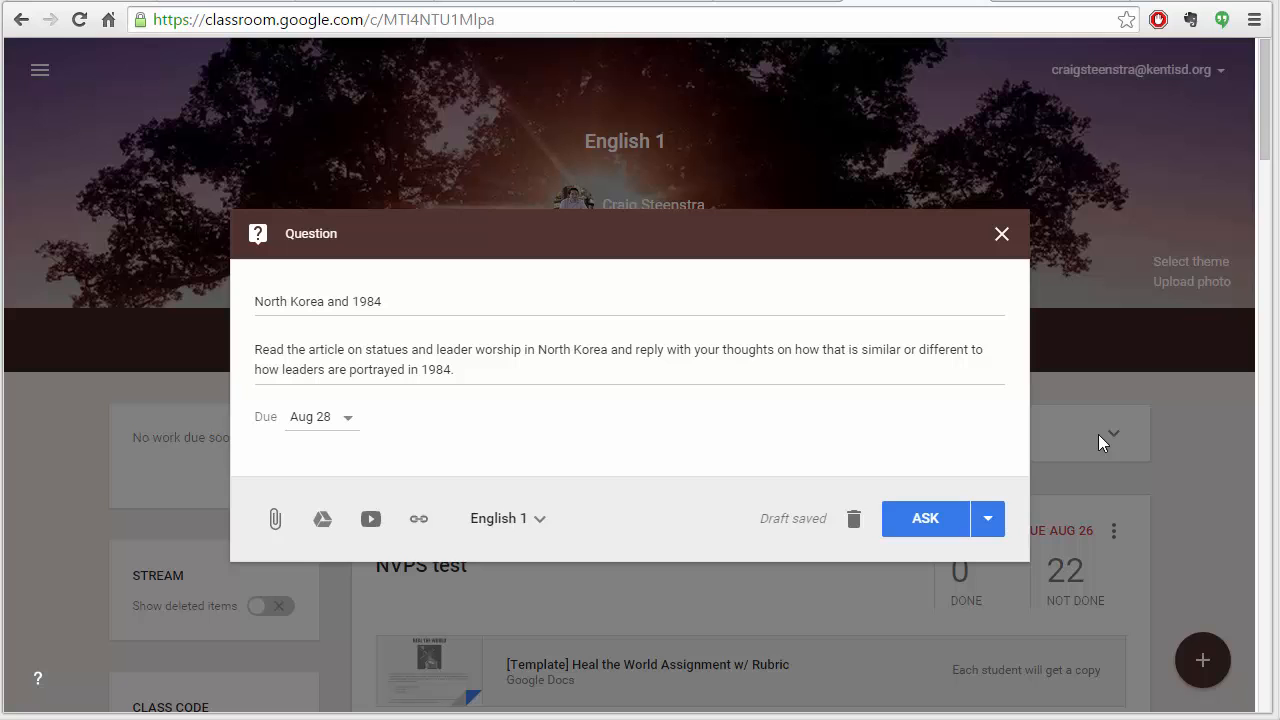
pyautogui.moveTo(948, 418)
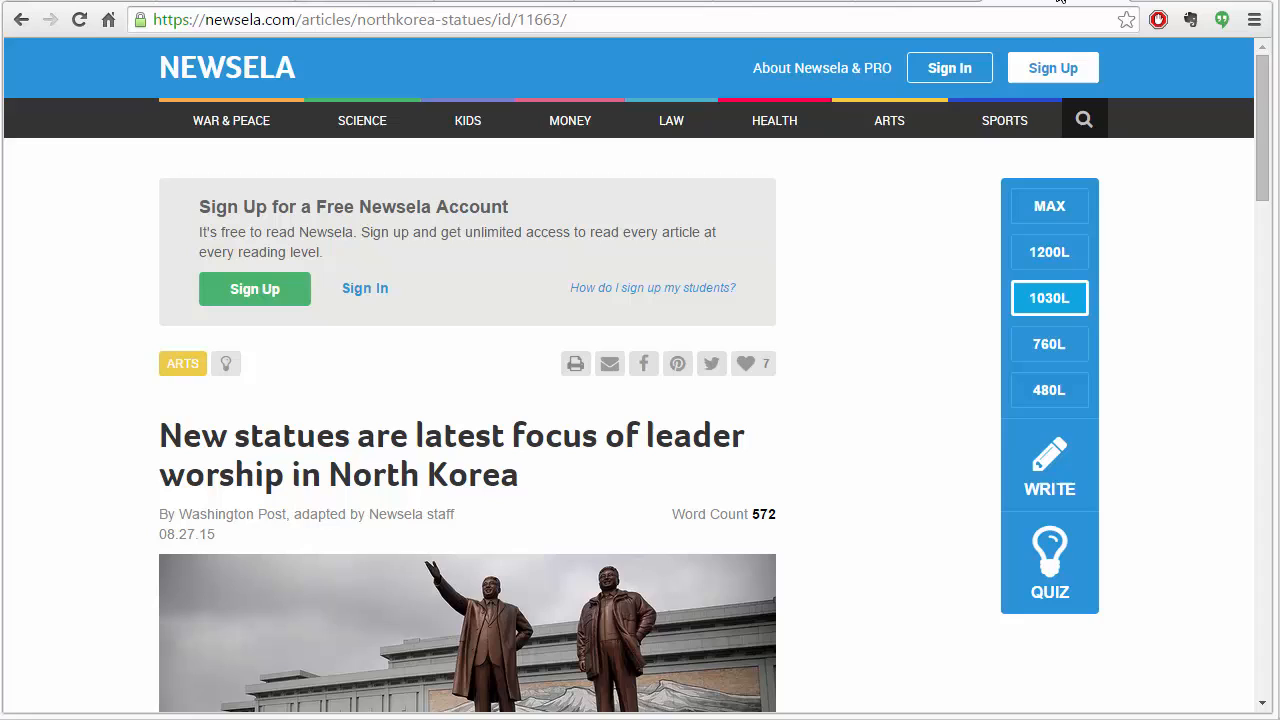
pyautogui.moveTo(340, 486)
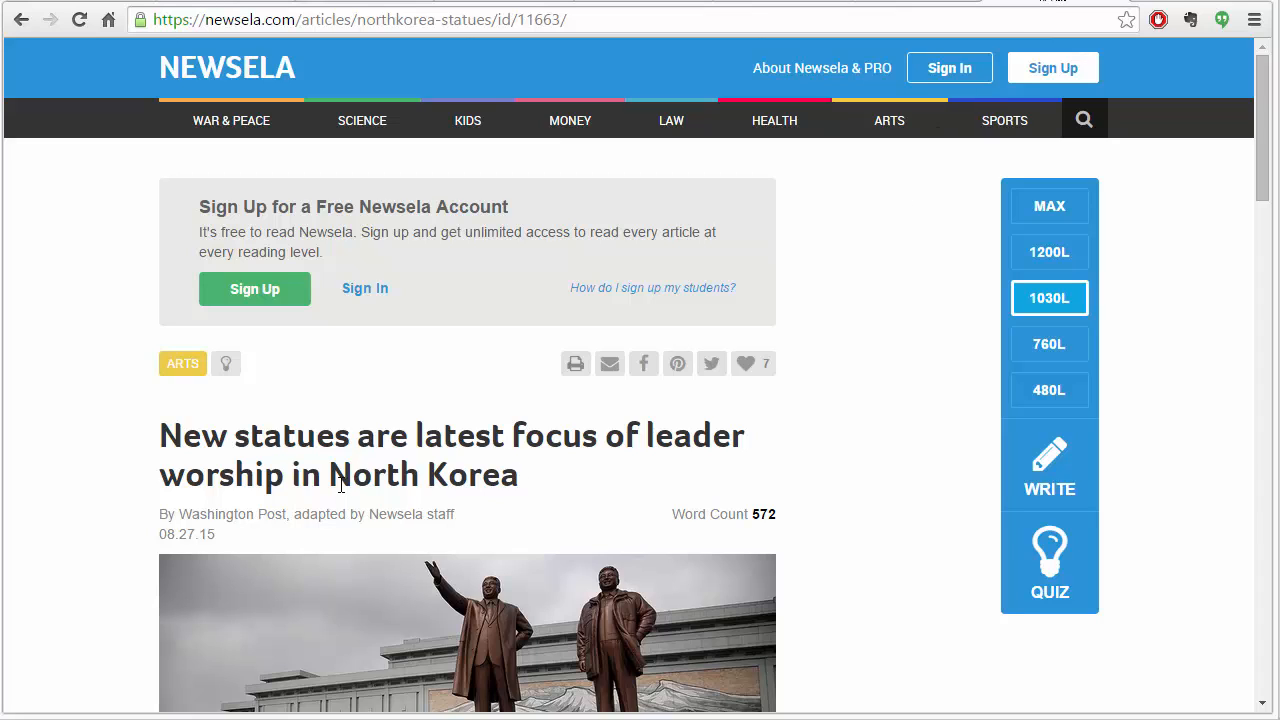
pyautogui.moveTo(392, 466)
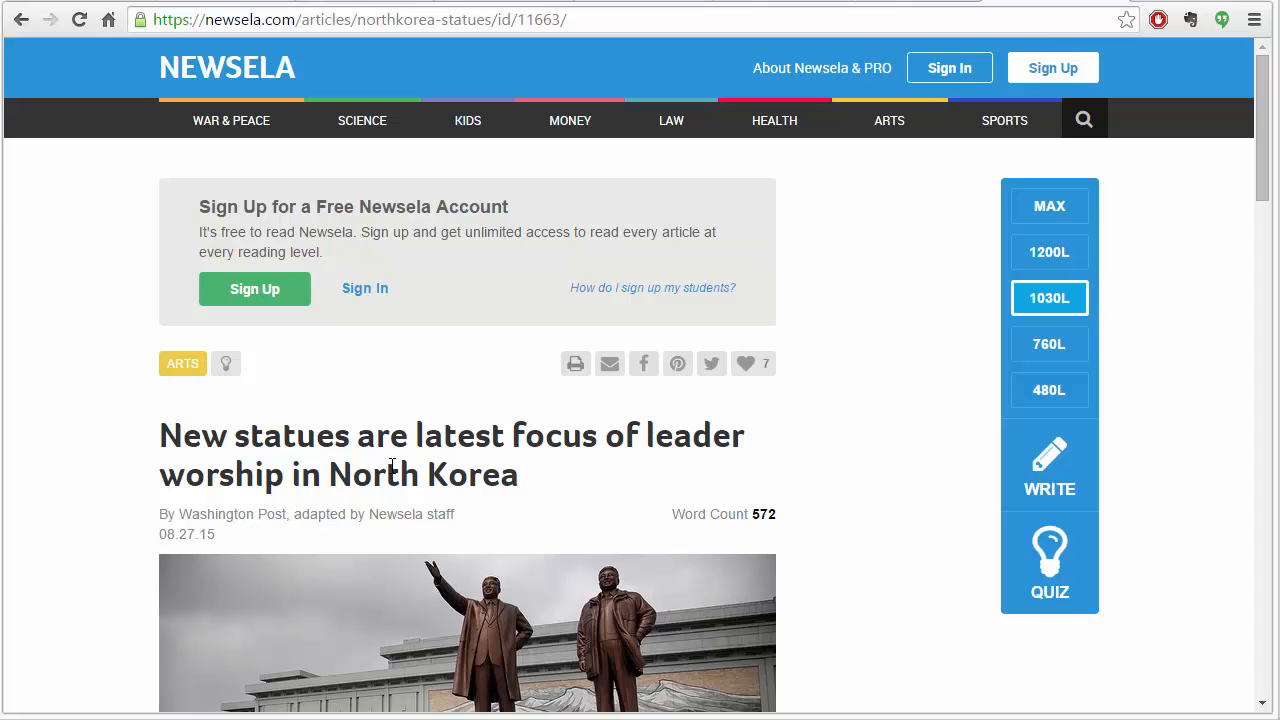
pyautogui.moveTo(622, 472)
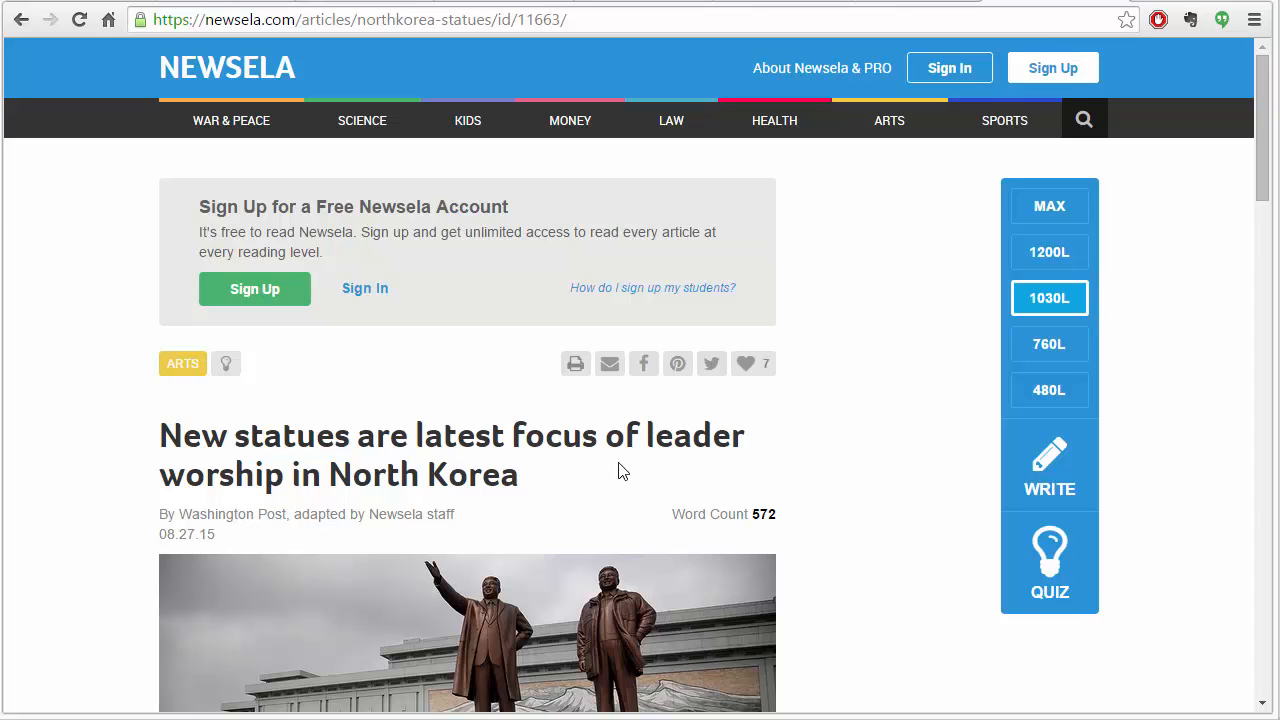
pyautogui.scroll(-3)
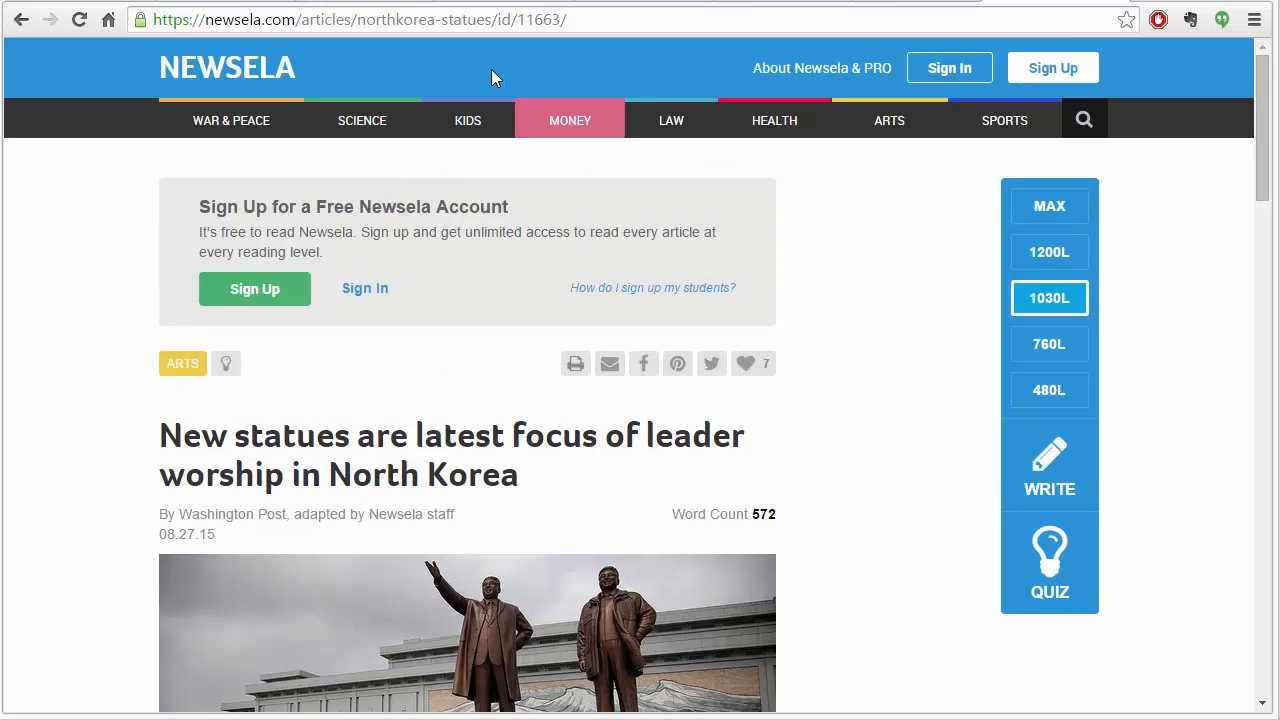
pyautogui.click(360, 20)
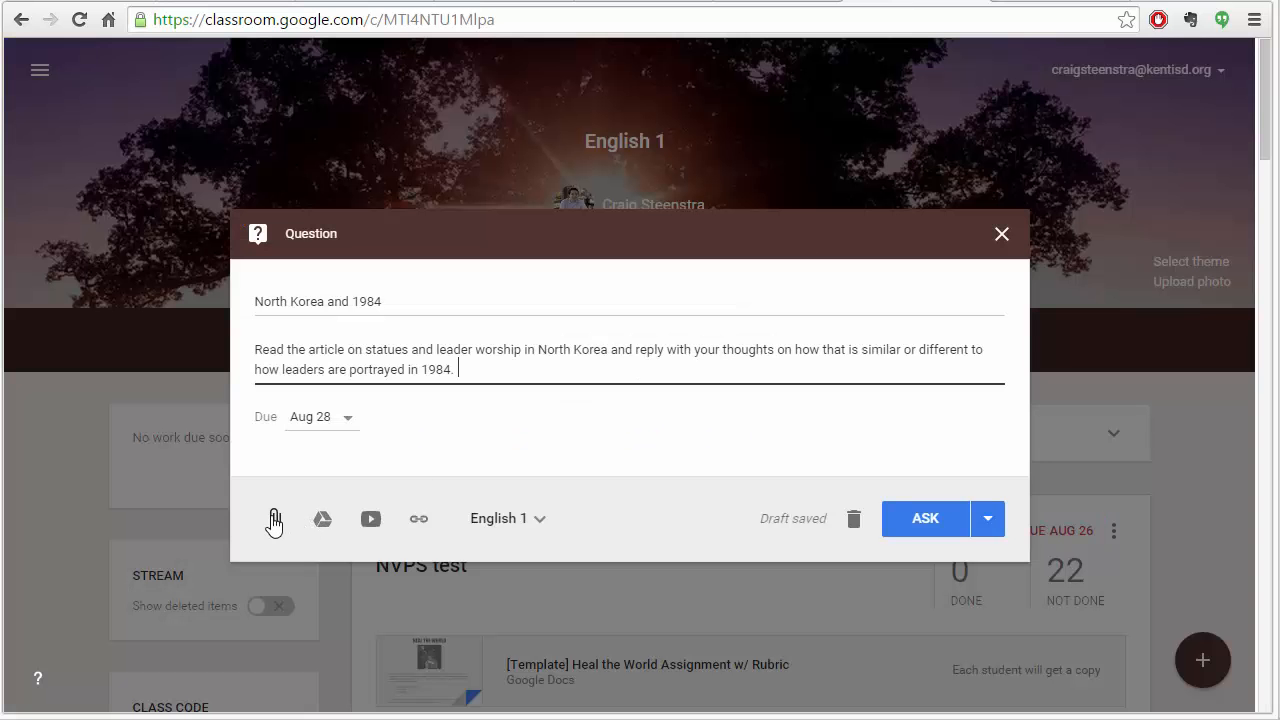
pyautogui.click(418, 518)
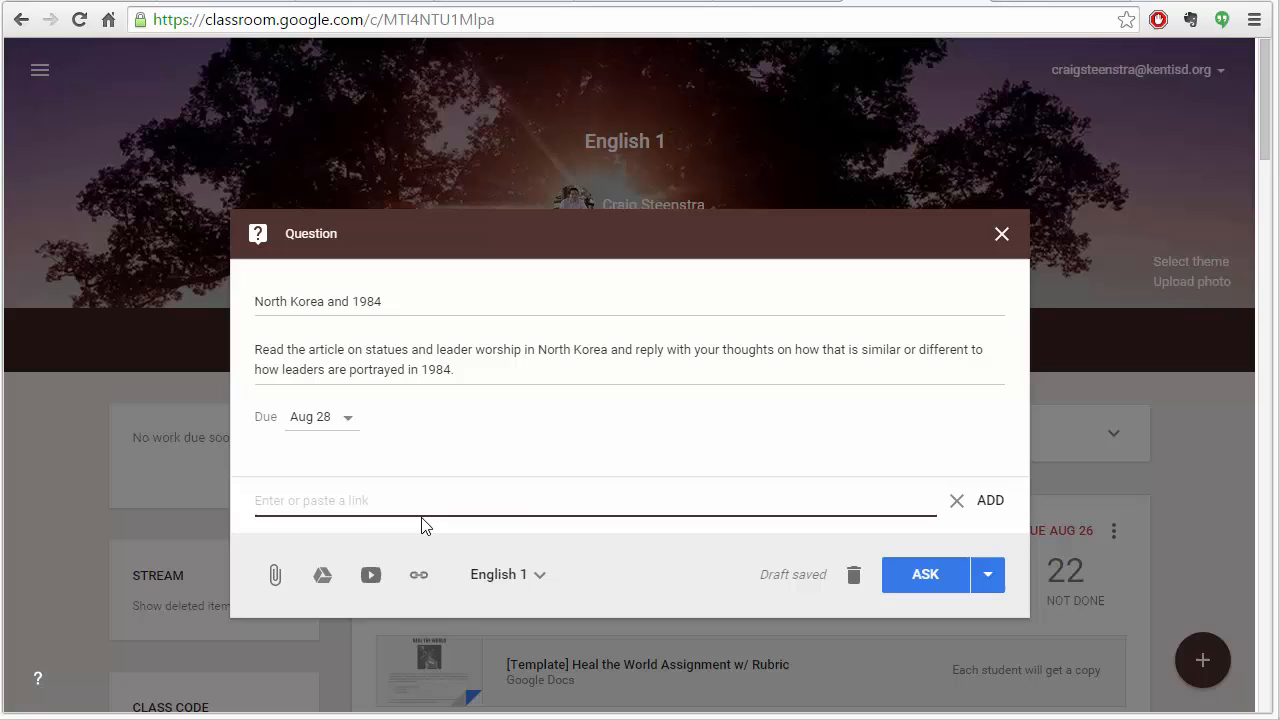
pyautogui.write('https://newsela.com/articles/northkorea-statues/id/11663/')
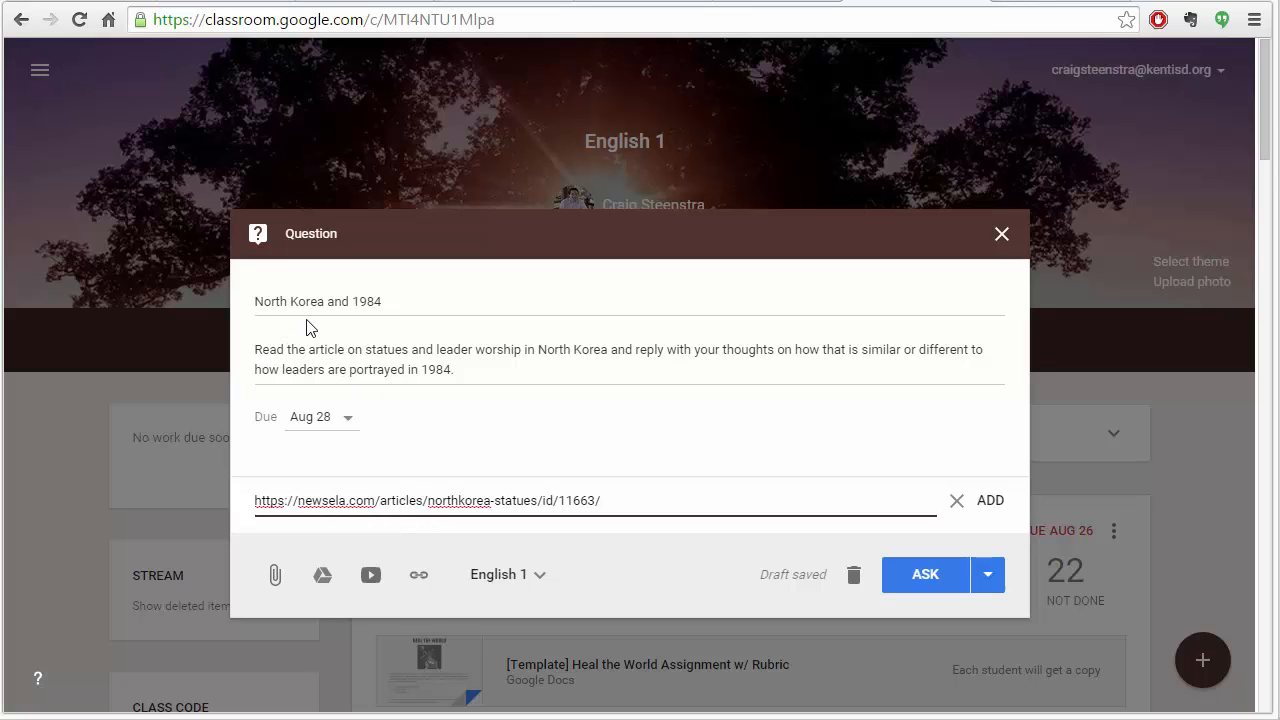
pyautogui.moveTo(628, 376)
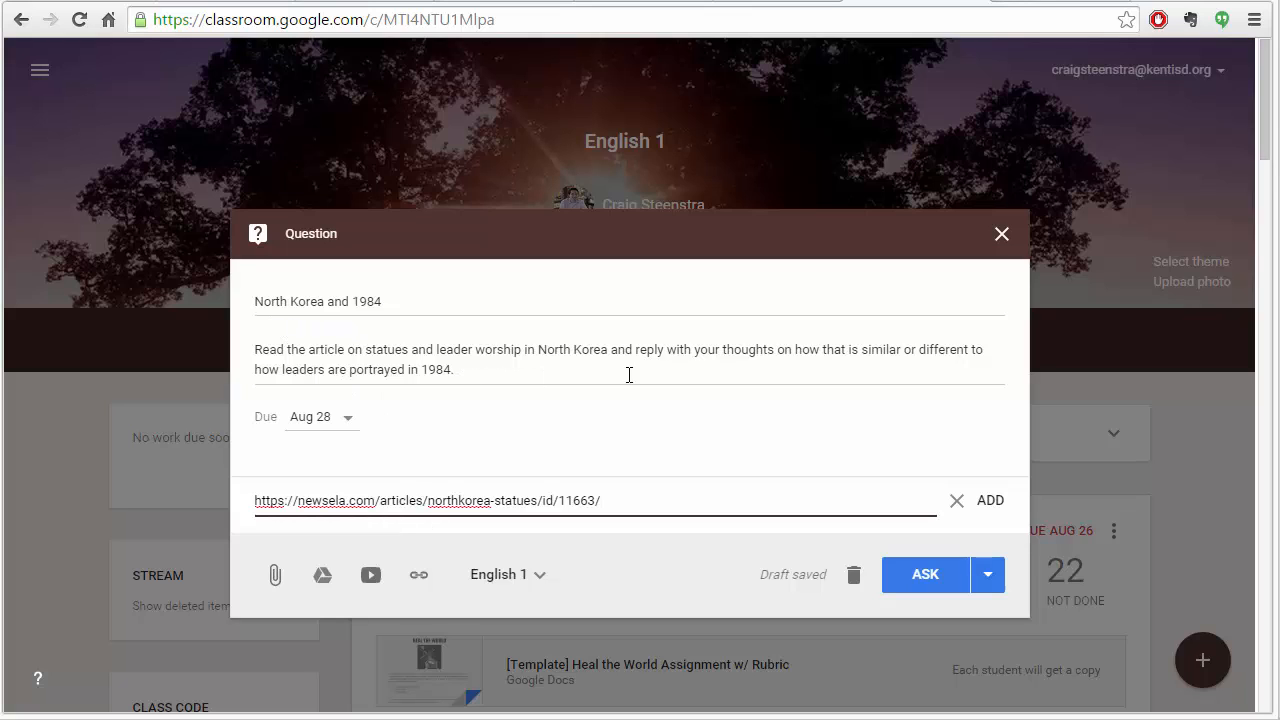
pyautogui.moveTo(720, 368)
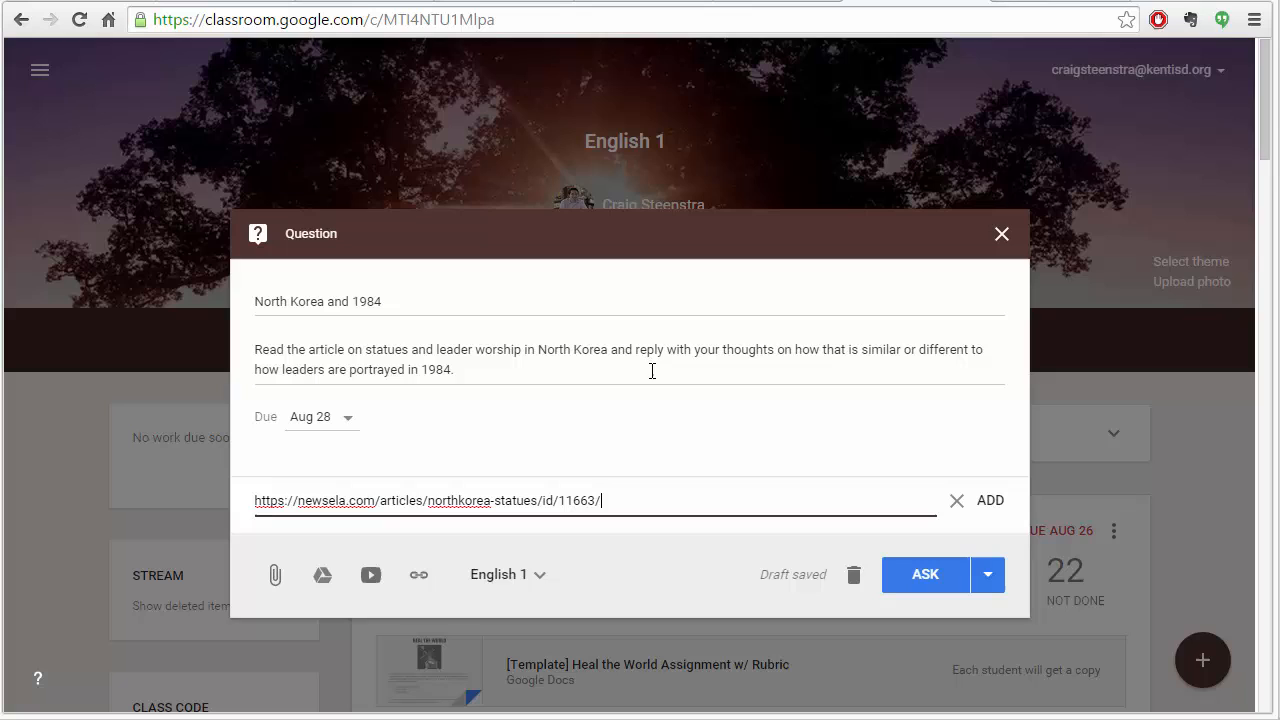
pyautogui.moveTo(452, 376)
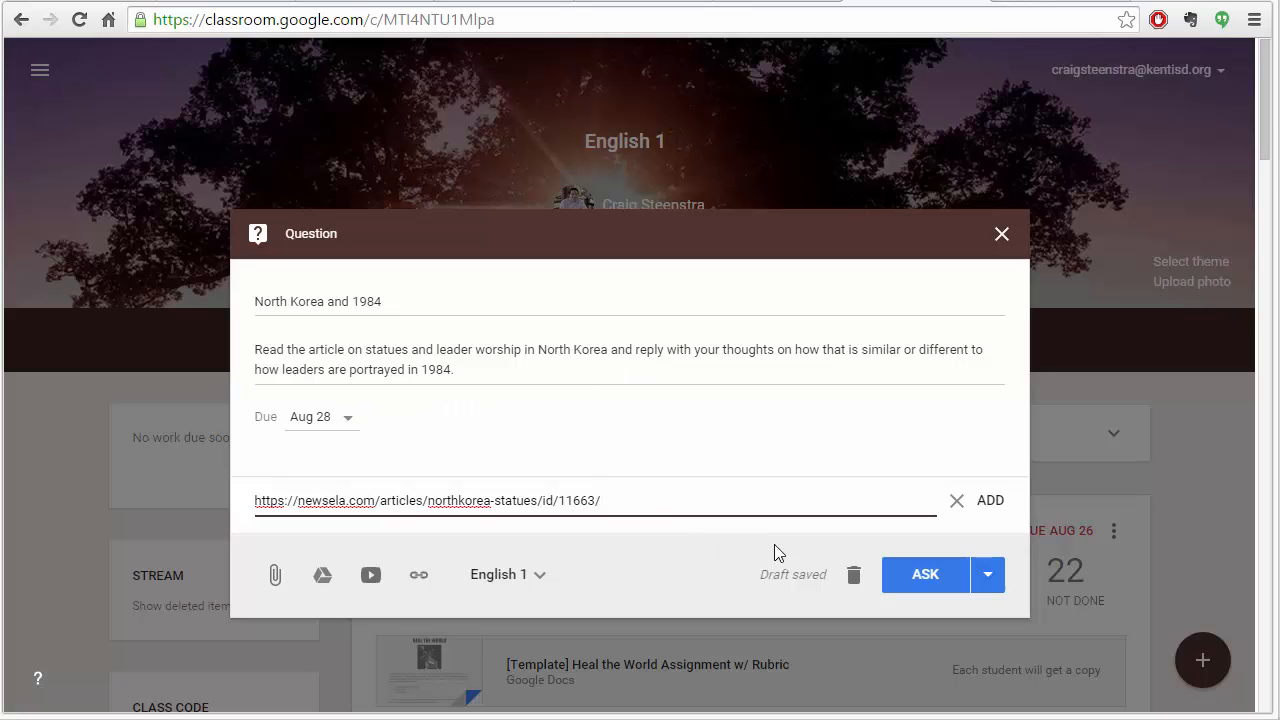
pyautogui.moveTo(920, 576)
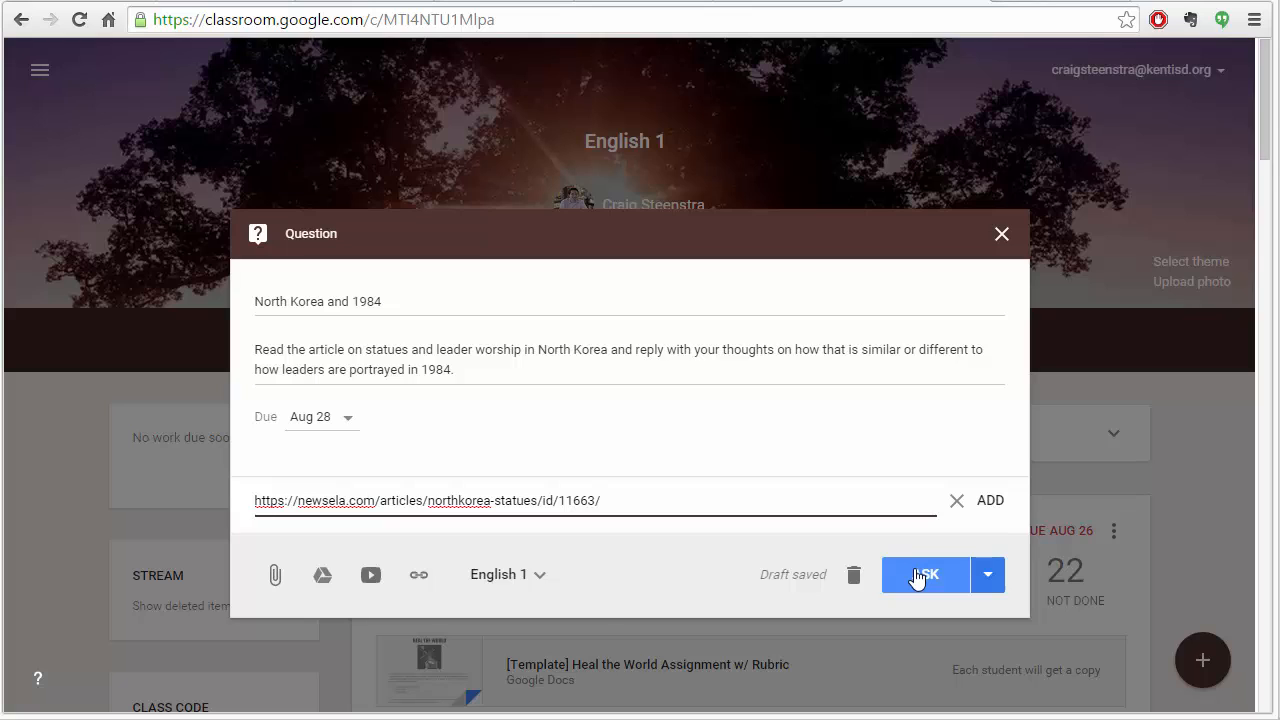
pyautogui.click(988, 500)
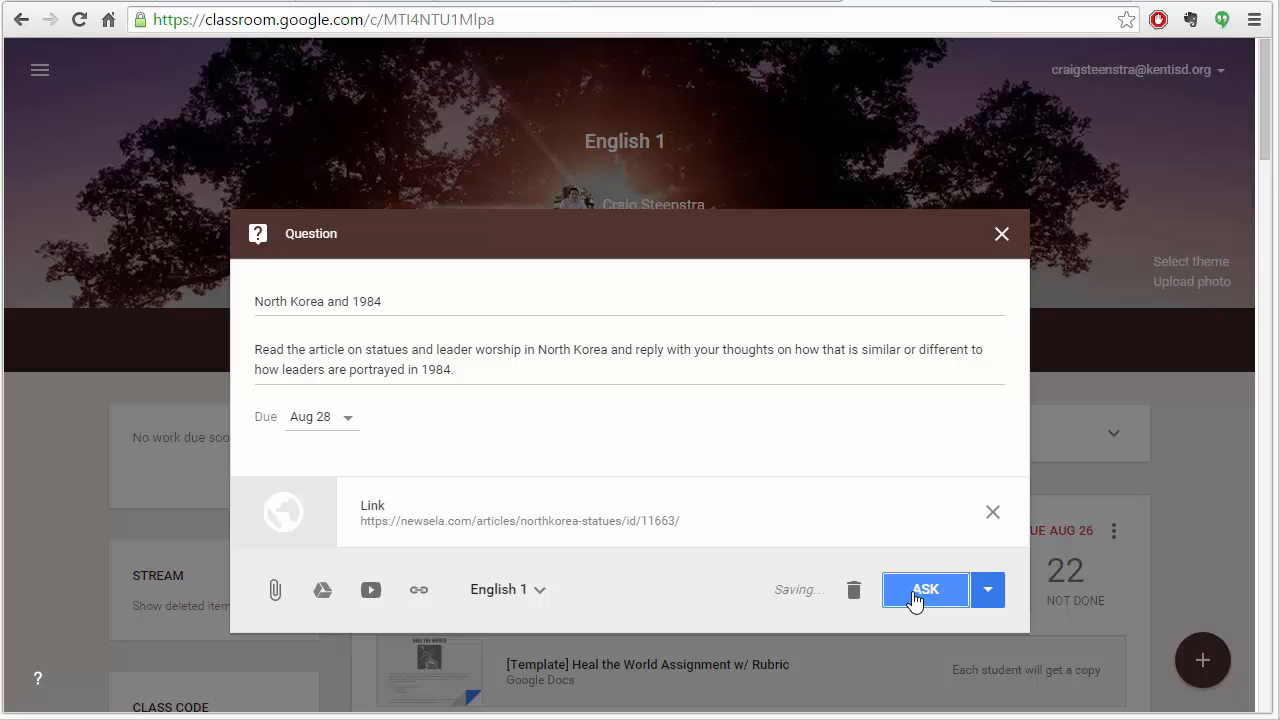
pyautogui.click(502, 588)
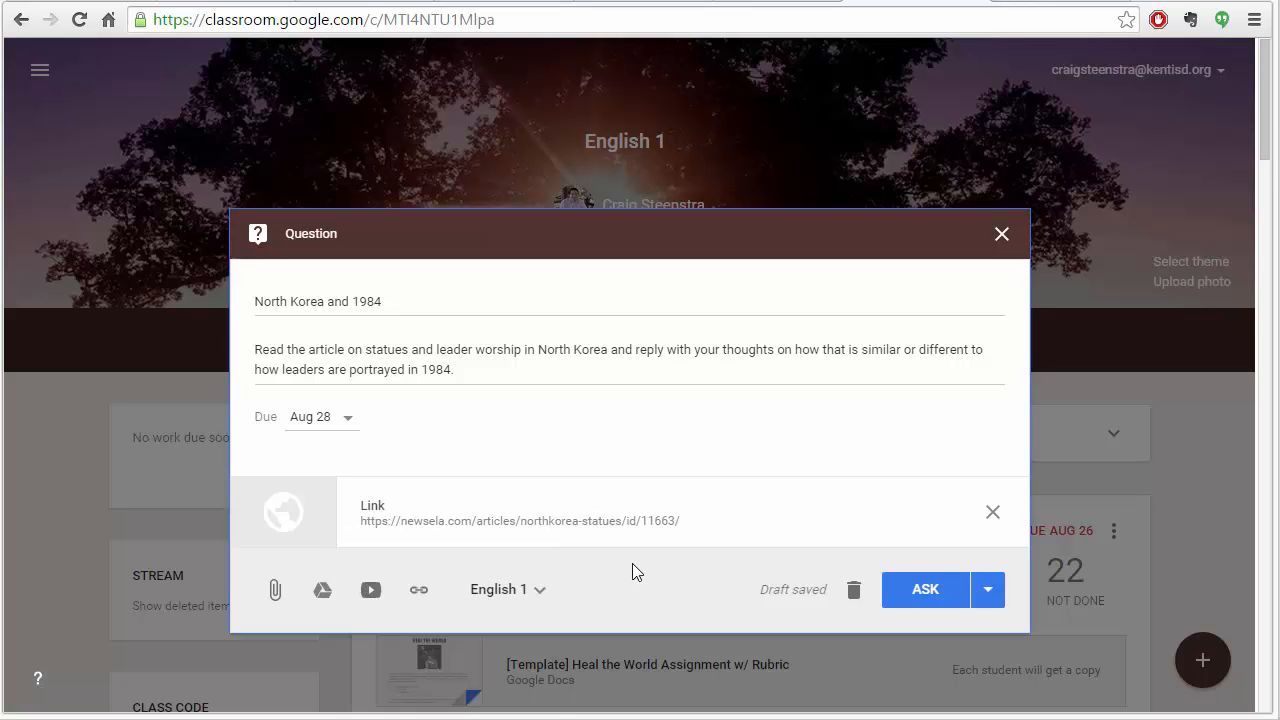
pyautogui.moveTo(962, 596)
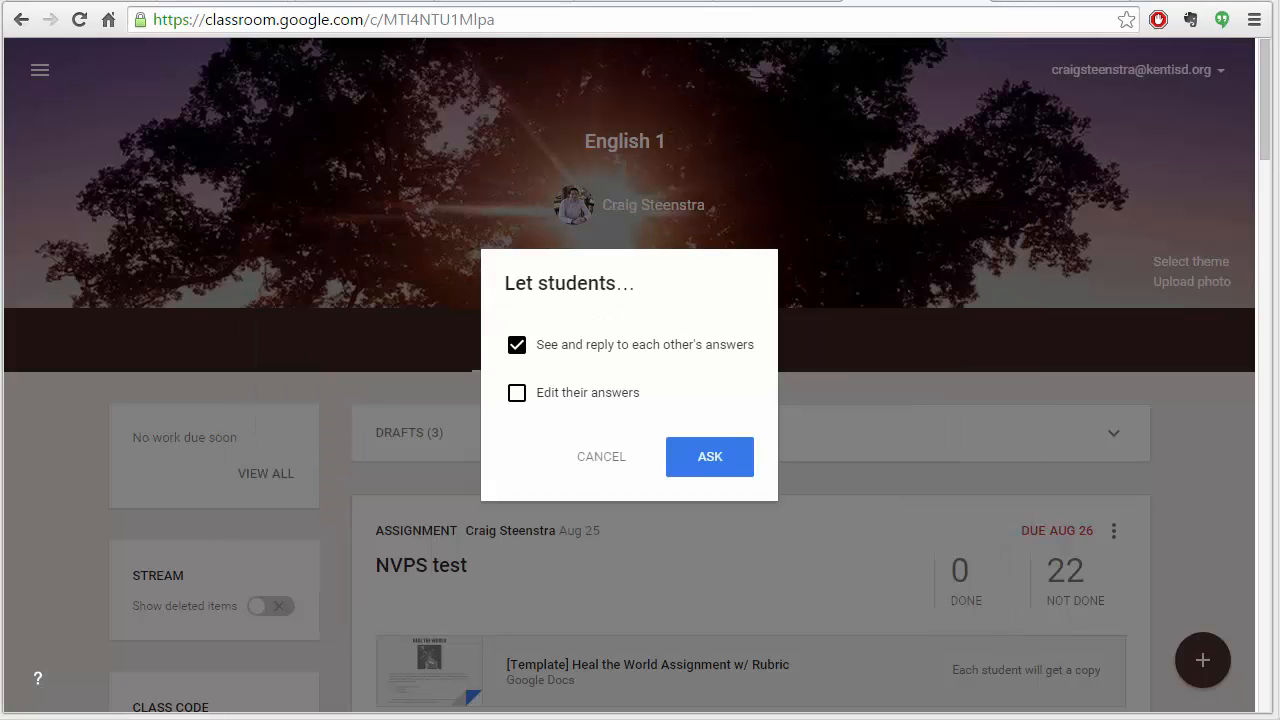
pyautogui.moveTo(568, 368)
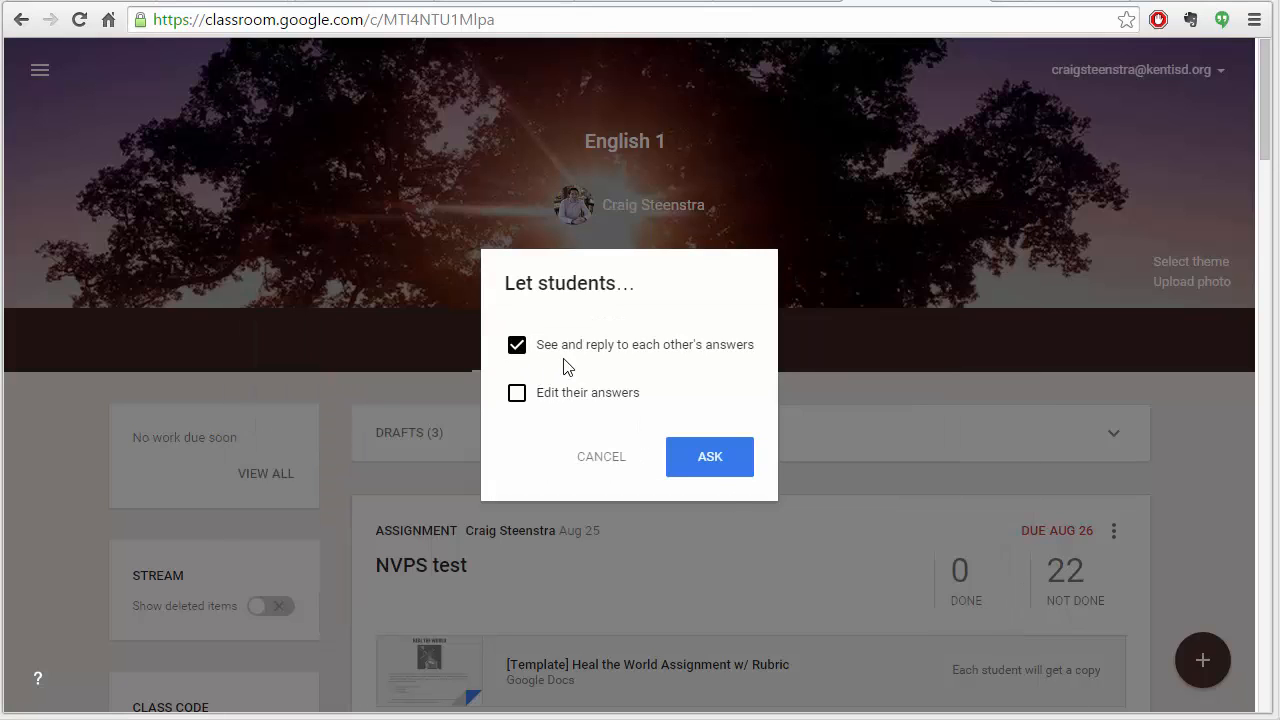
pyautogui.moveTo(656, 392)
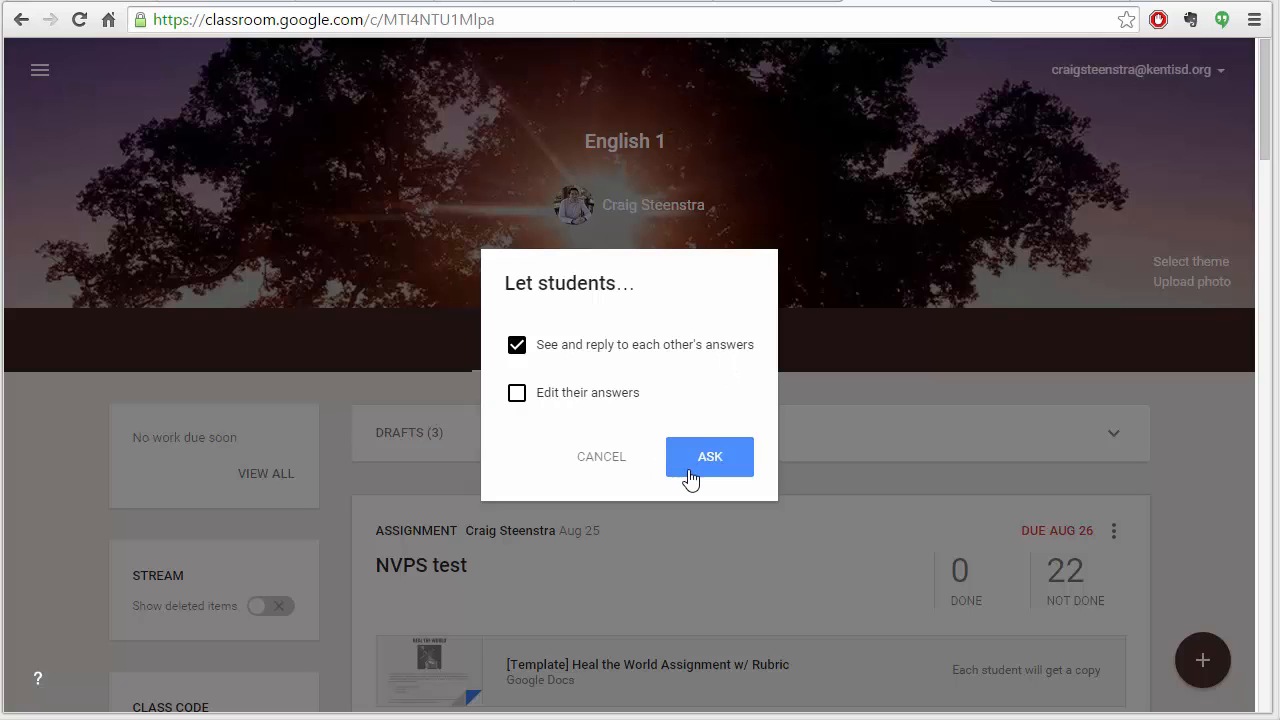
# - Post the question with 'See and reply to each other's answers' kept enabled
pyautogui.click(708, 456)
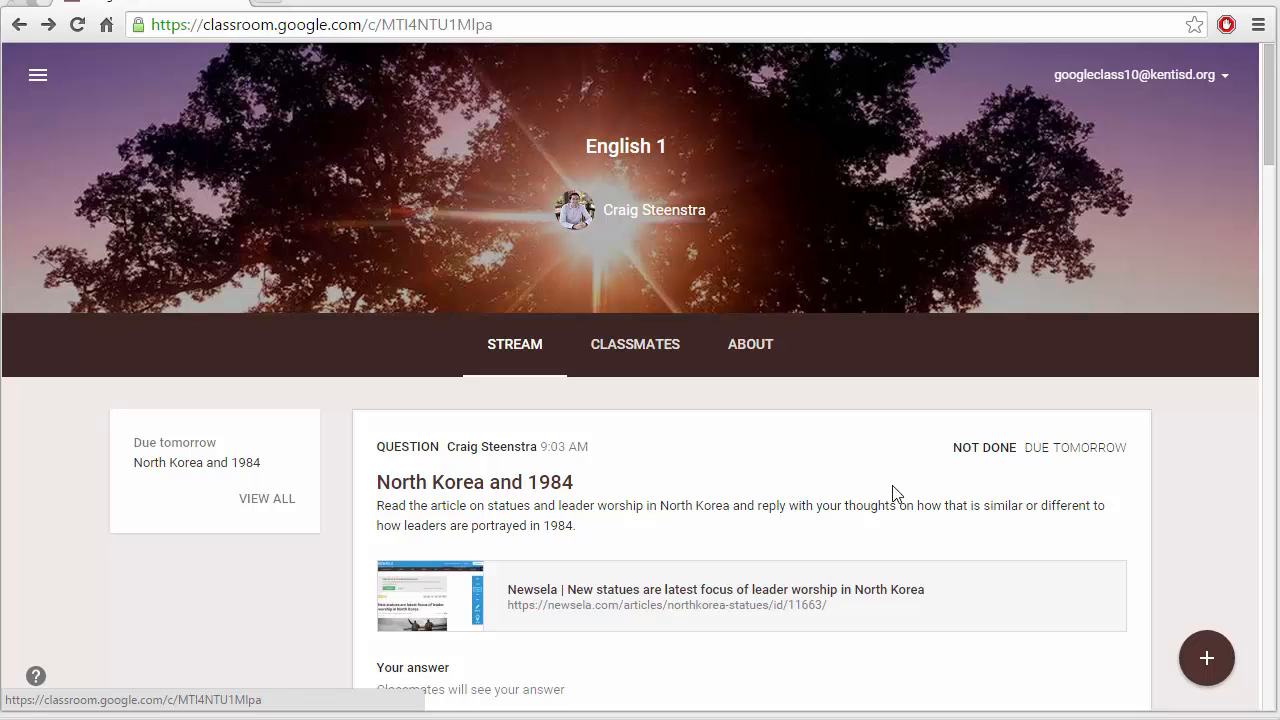
pyautogui.moveTo(570, 686)
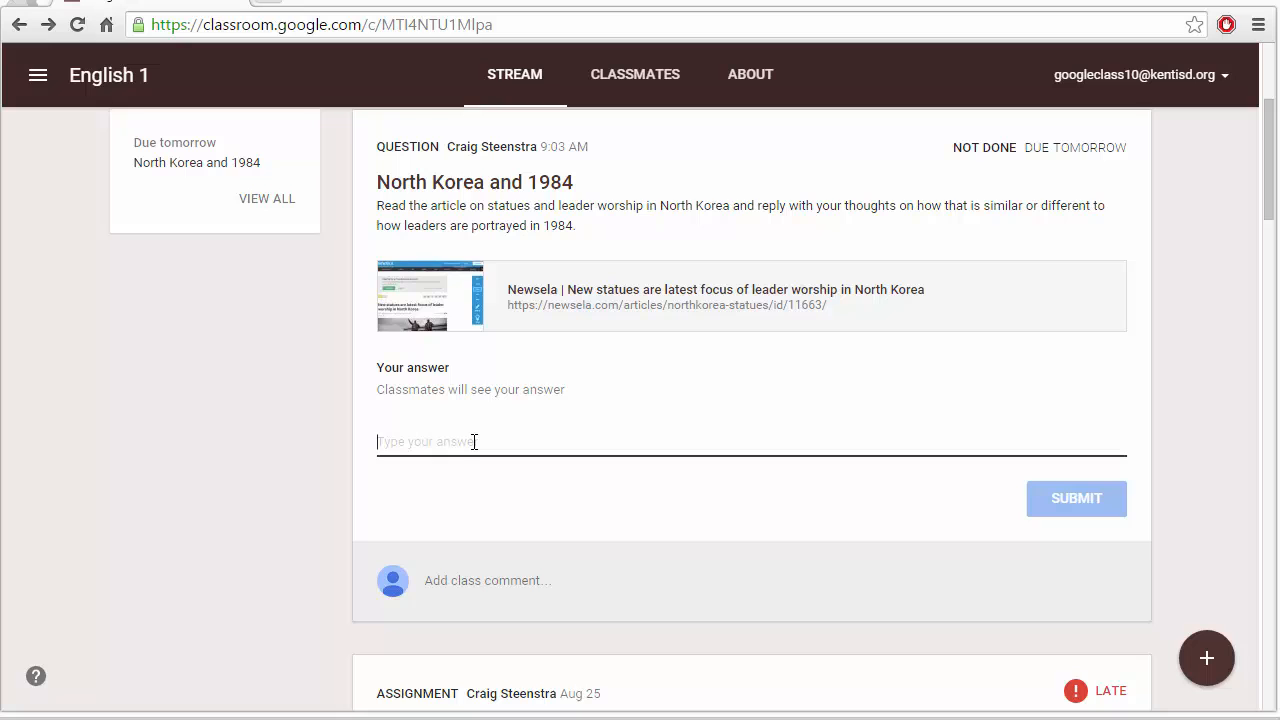
# - Answer "It isn't the same." as the student and confirm the submission
pyautogui.write('It')
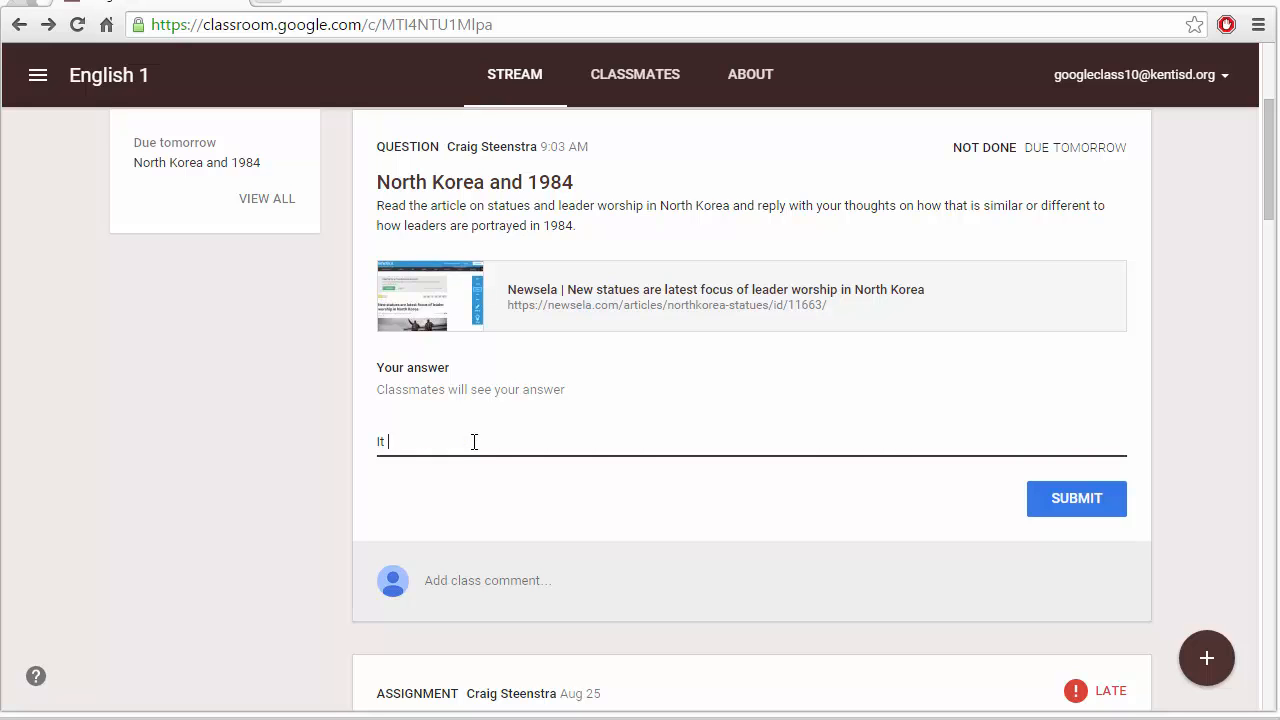
pyautogui.write("isn't the same.")
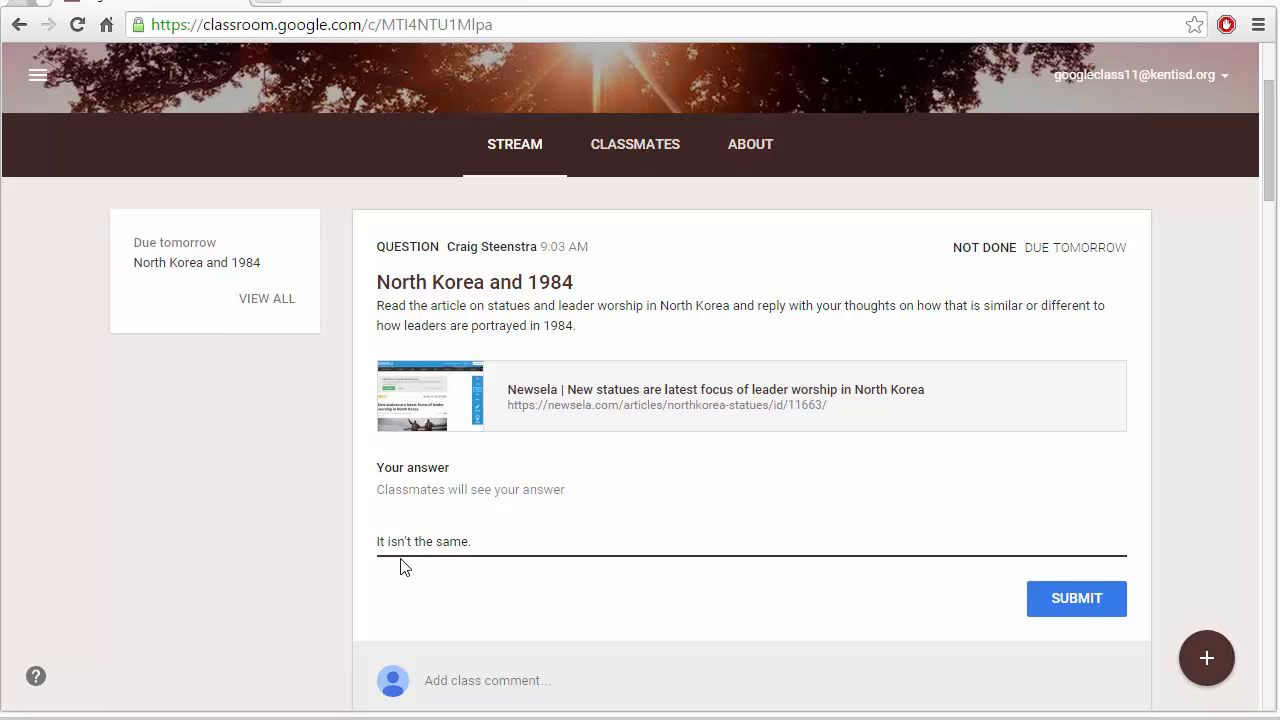
pyautogui.moveTo(524, 488)
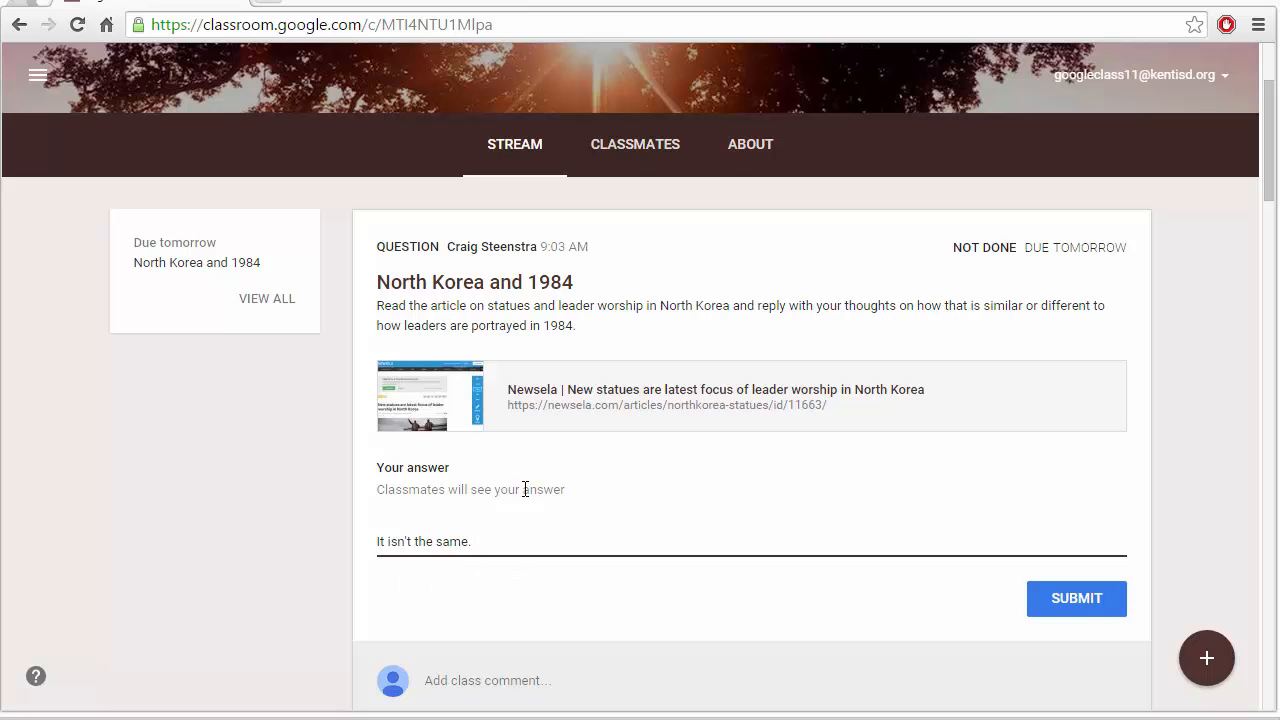
pyautogui.moveTo(510, 526)
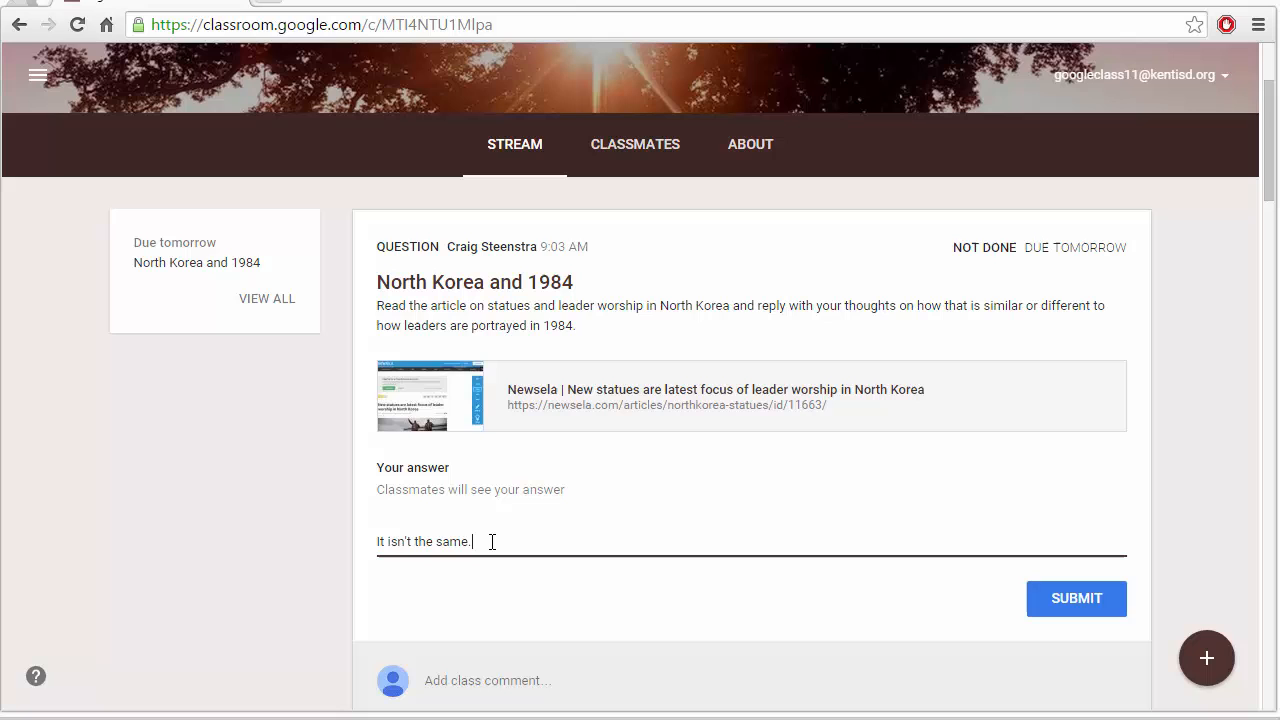
pyautogui.moveTo(1084, 604)
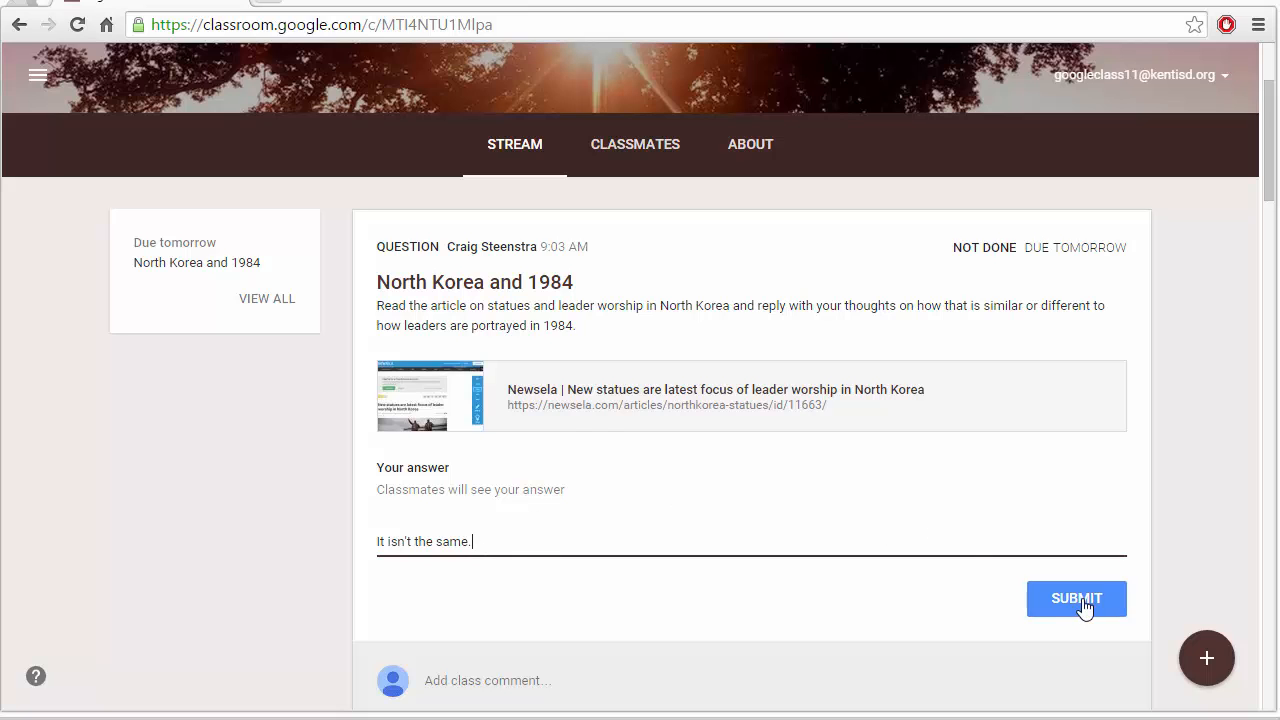
pyautogui.click(1076, 600)
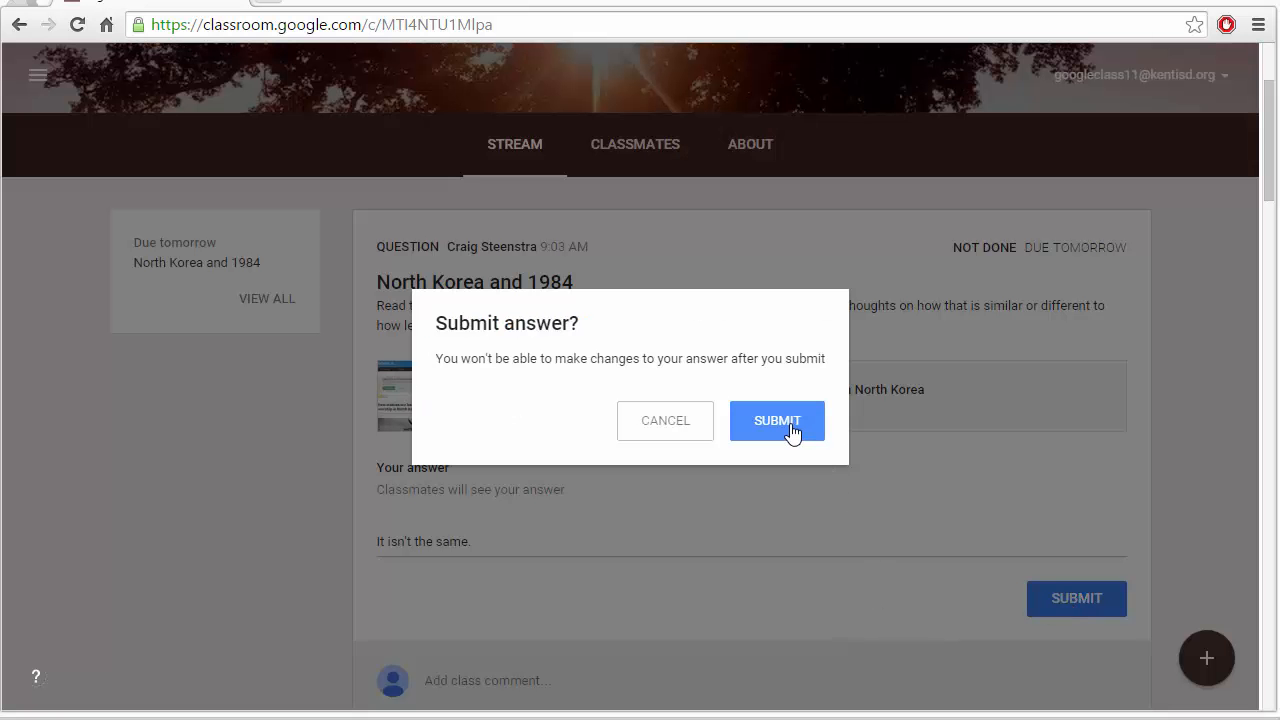
pyautogui.click(776, 420)
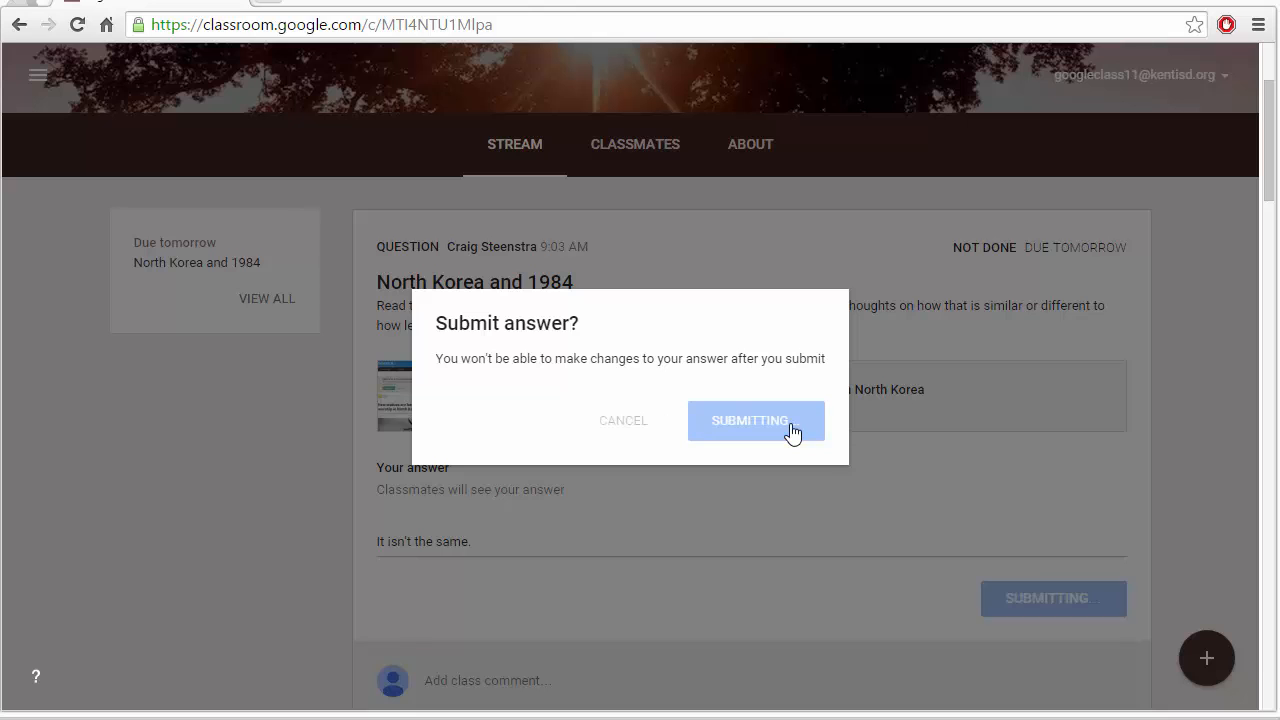
pyautogui.click(756, 420)
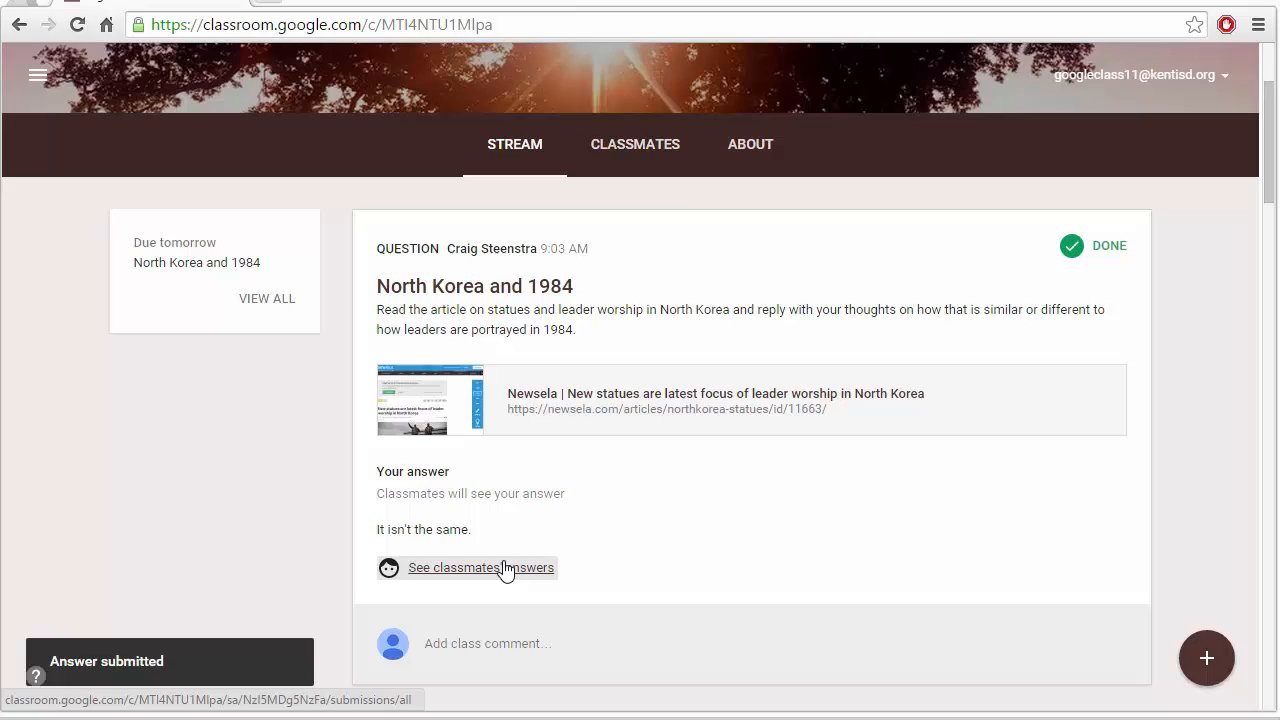
# - View classmates' answers to the question alongside the student's own
pyautogui.click(480, 568)
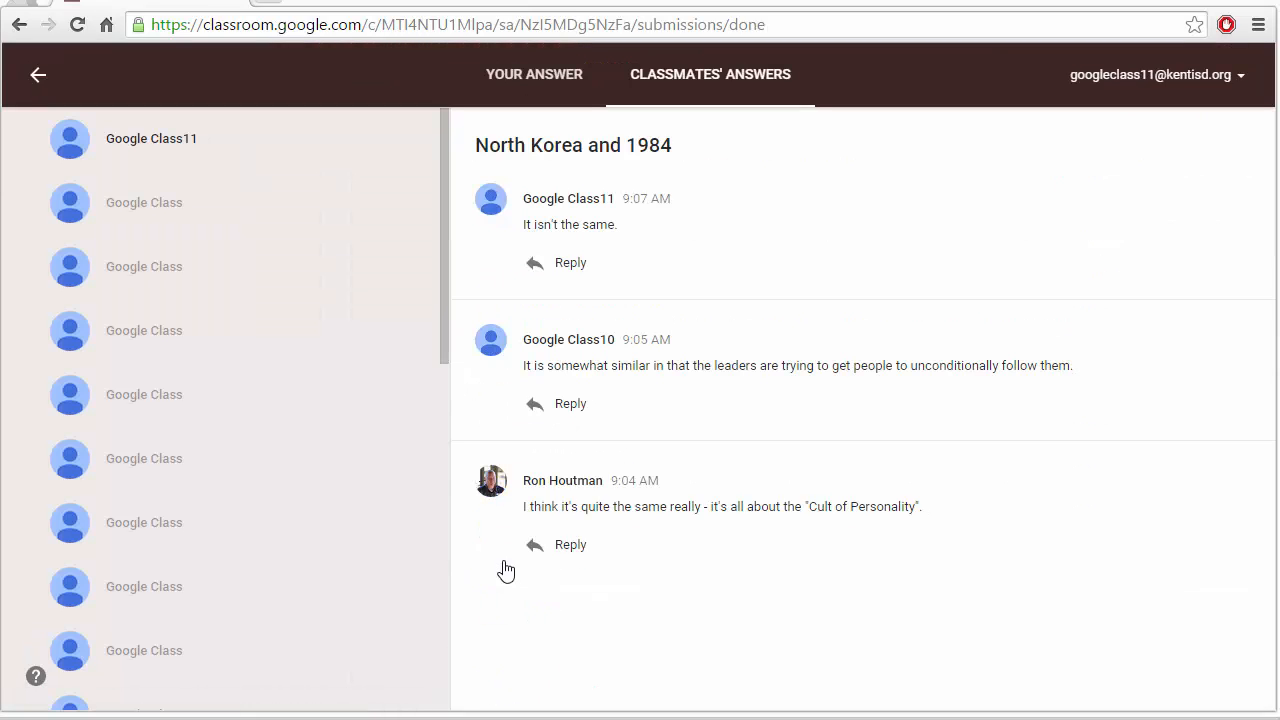
pyautogui.moveTo(672, 526)
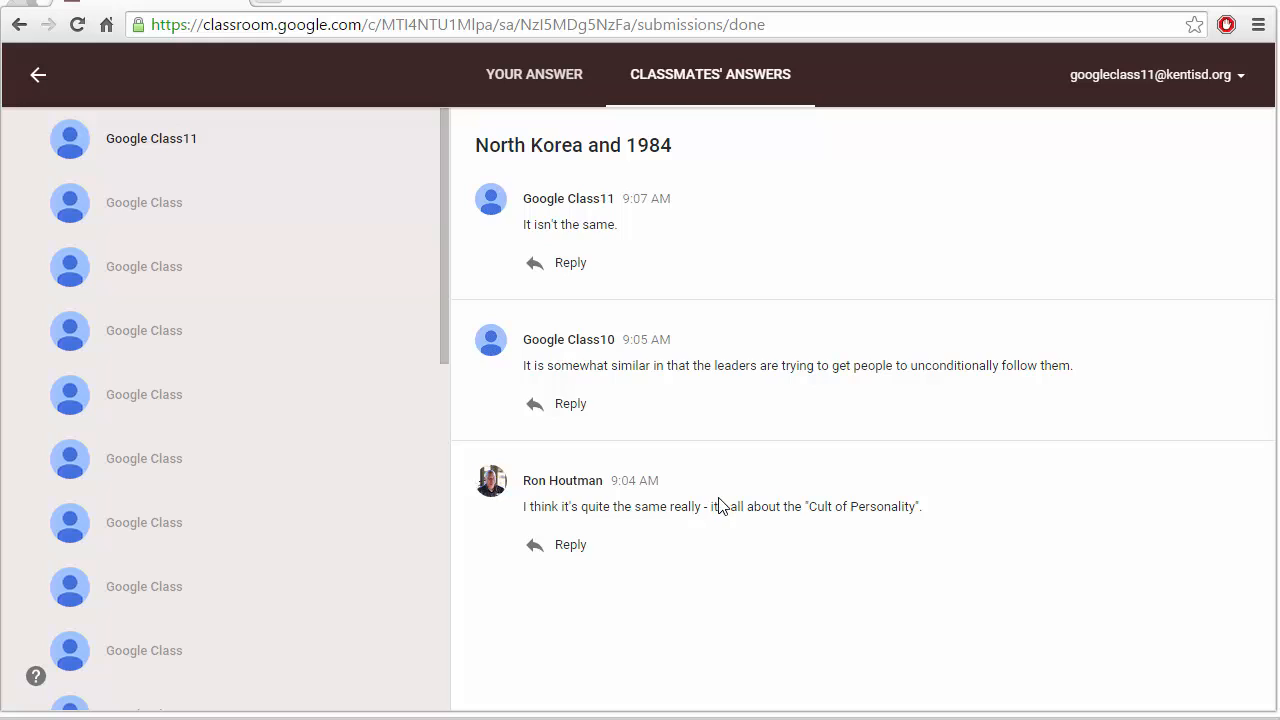
pyautogui.moveTo(736, 500)
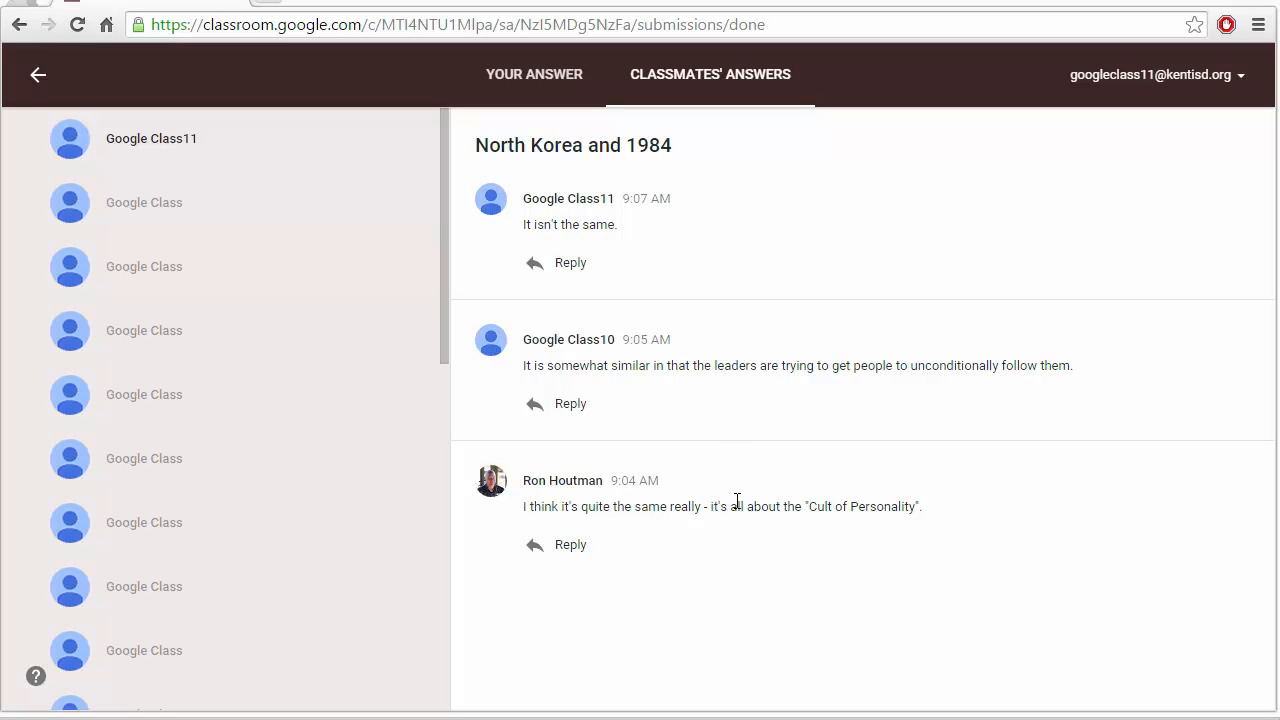
pyautogui.moveTo(648, 370)
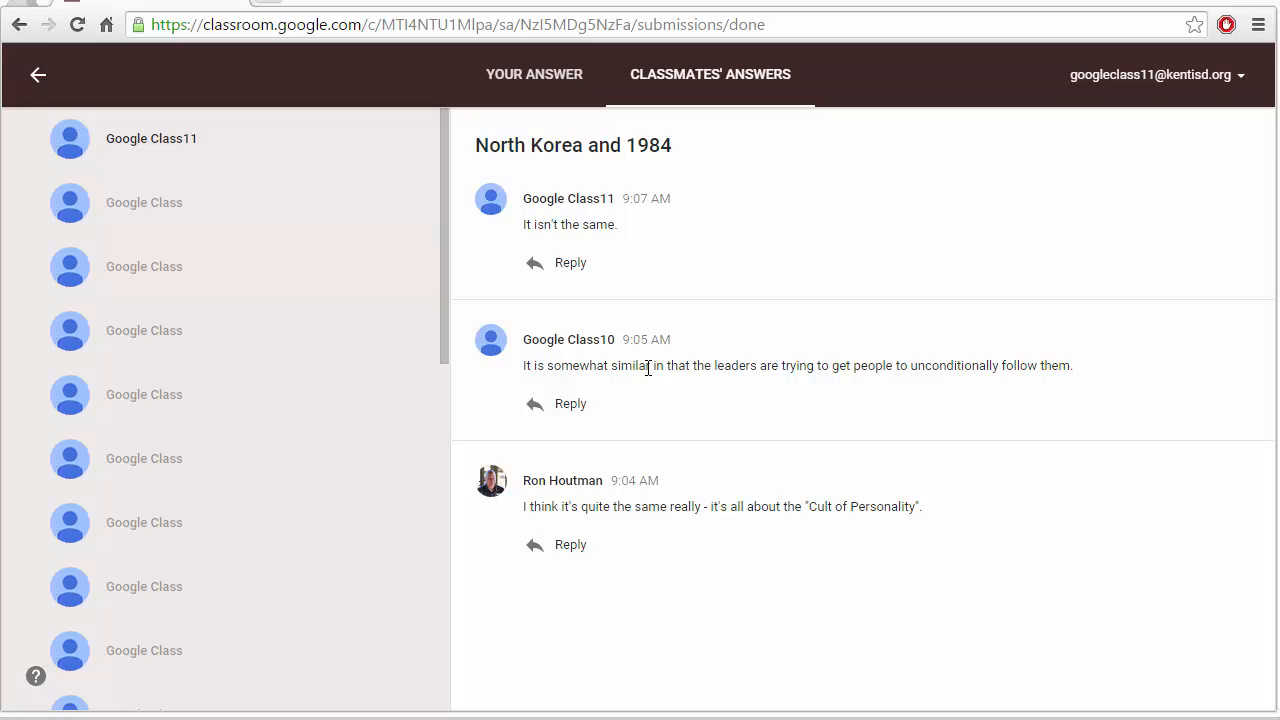
pyautogui.moveTo(734, 376)
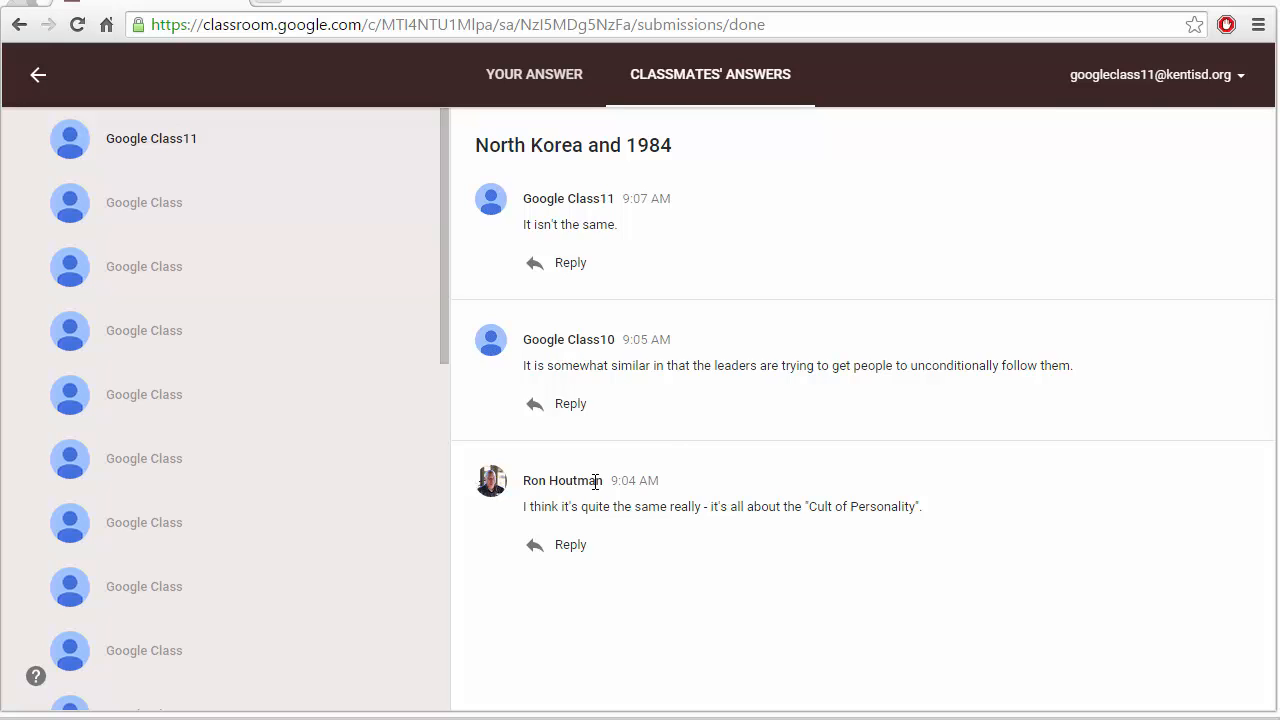
pyautogui.moveTo(656, 368)
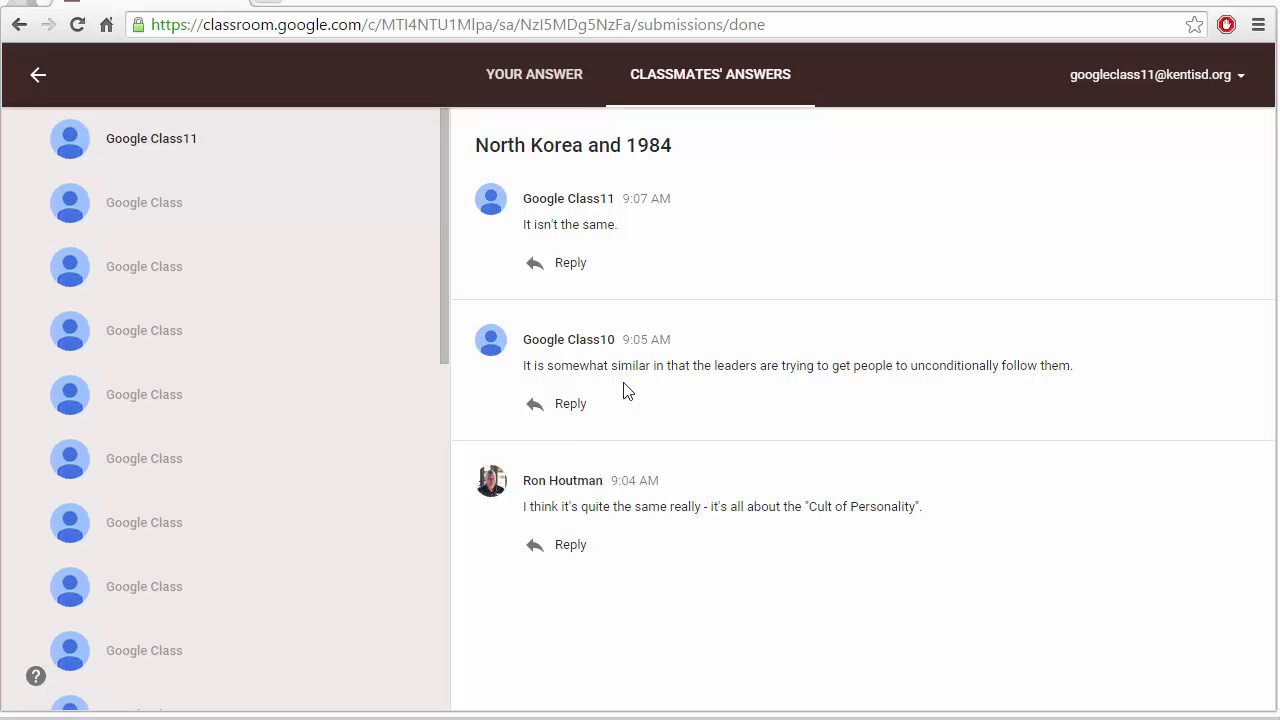
pyautogui.moveTo(604, 422)
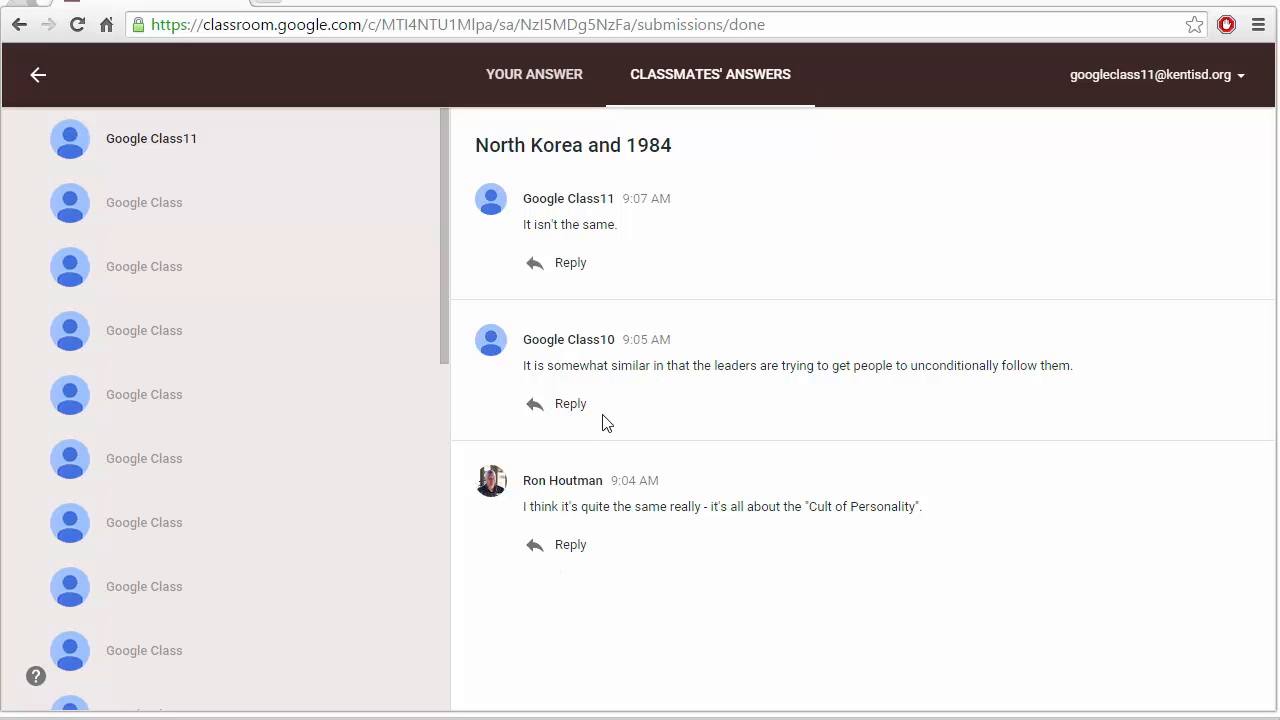
pyautogui.moveTo(580, 412)
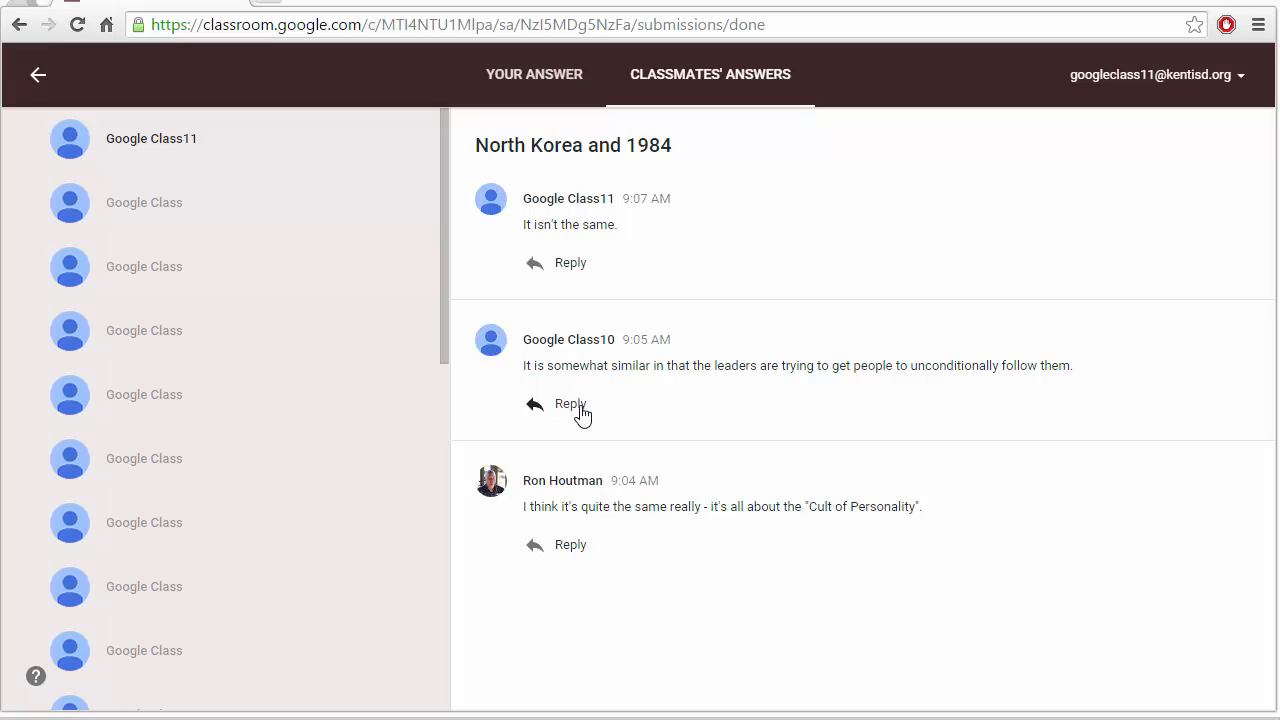
pyautogui.moveTo(754, 534)
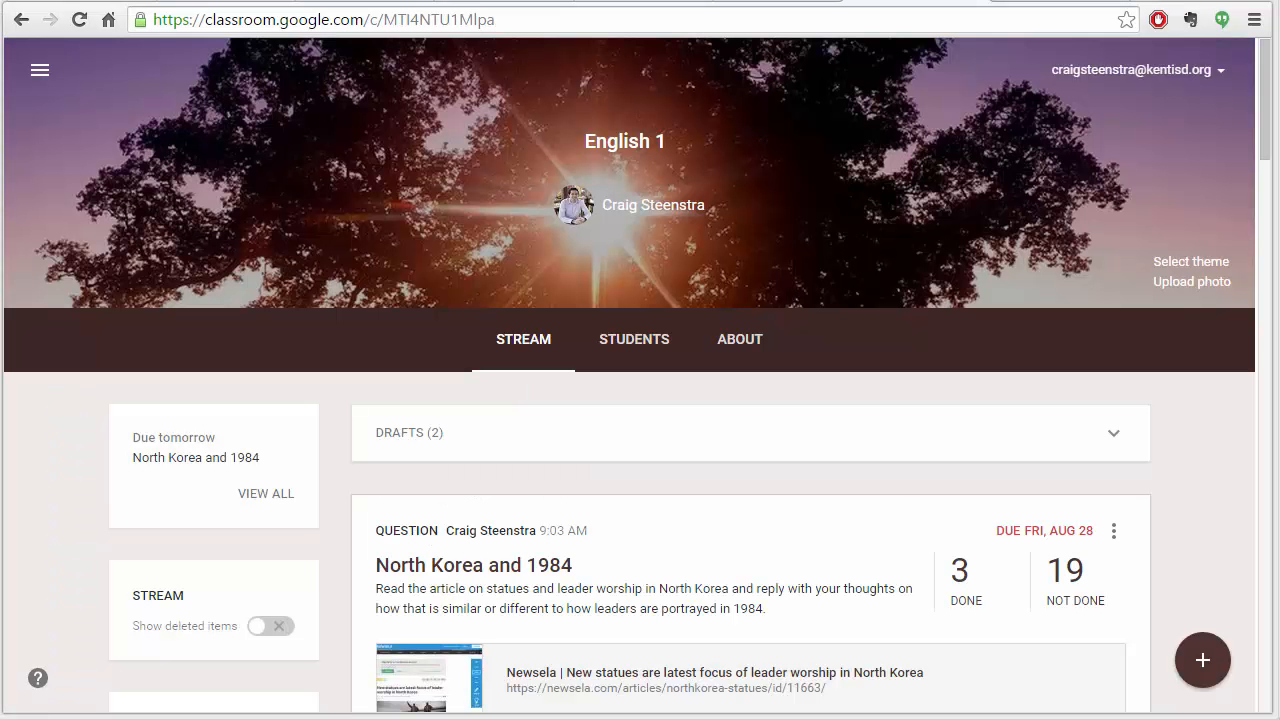
pyautogui.moveTo(1158, 568)
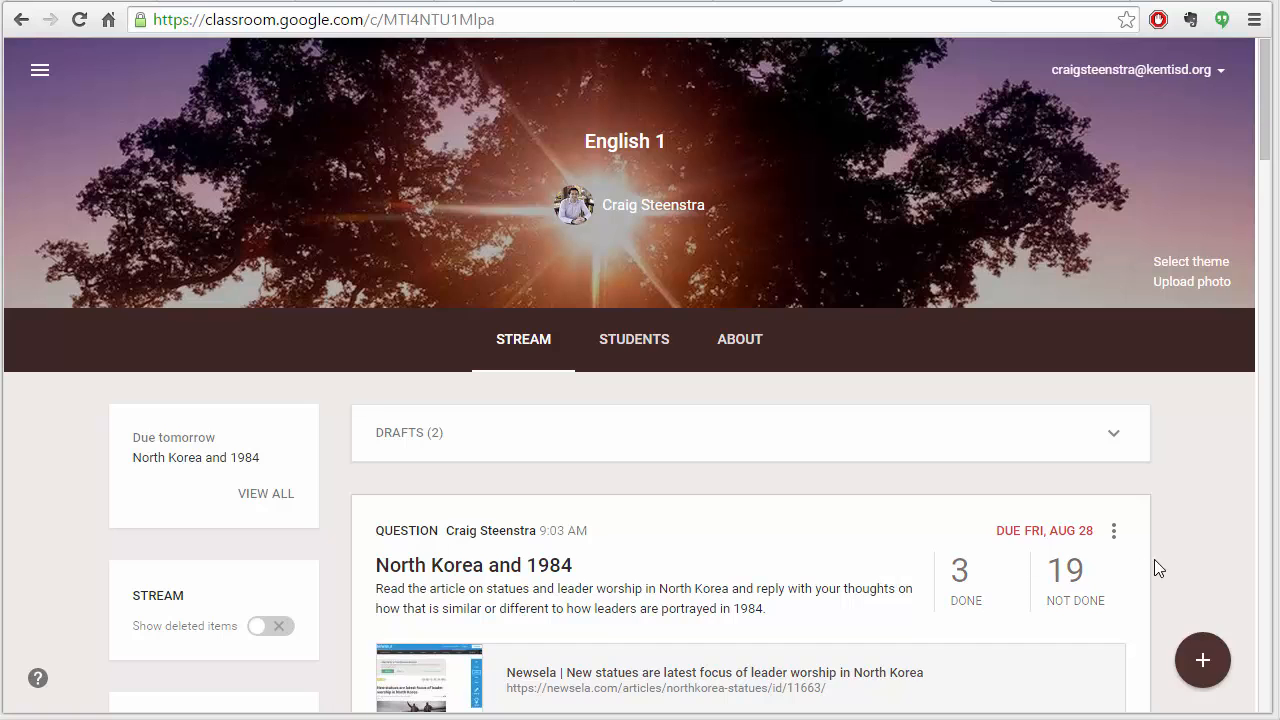
# - View the '3 Done' student answers and enable answer editing in the question settings
pyautogui.scroll(-3)
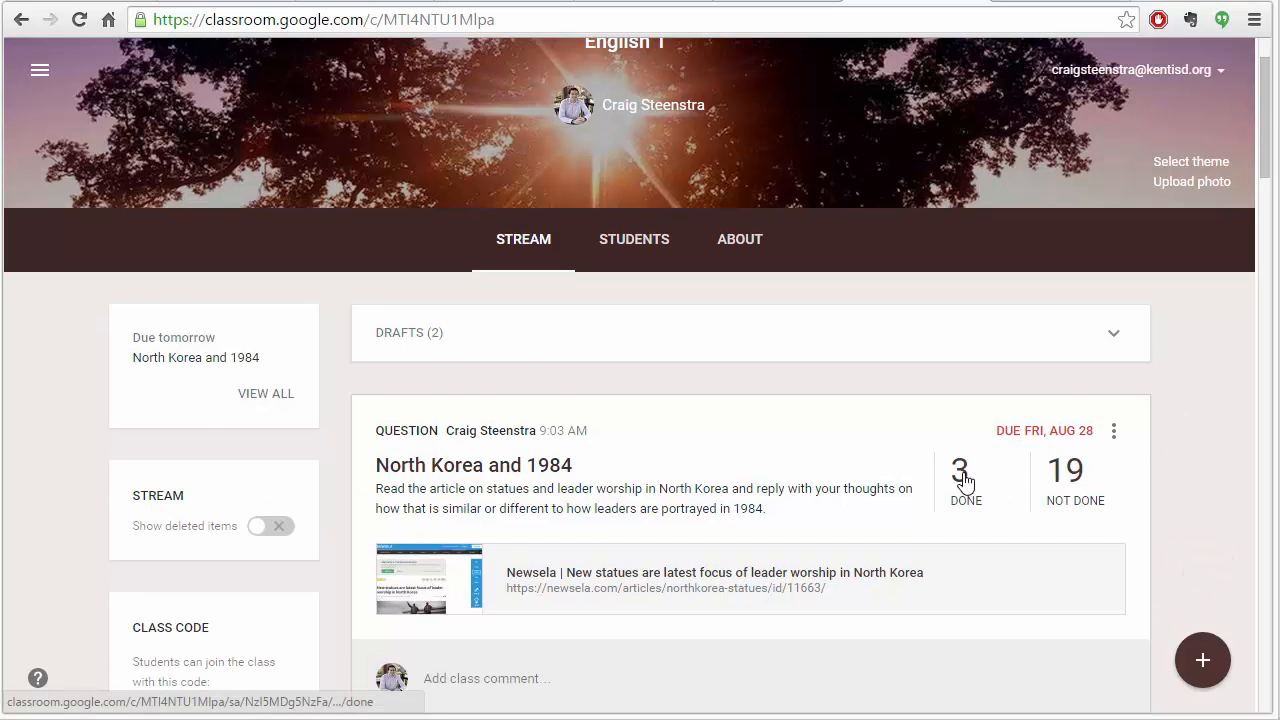
pyautogui.click(960, 476)
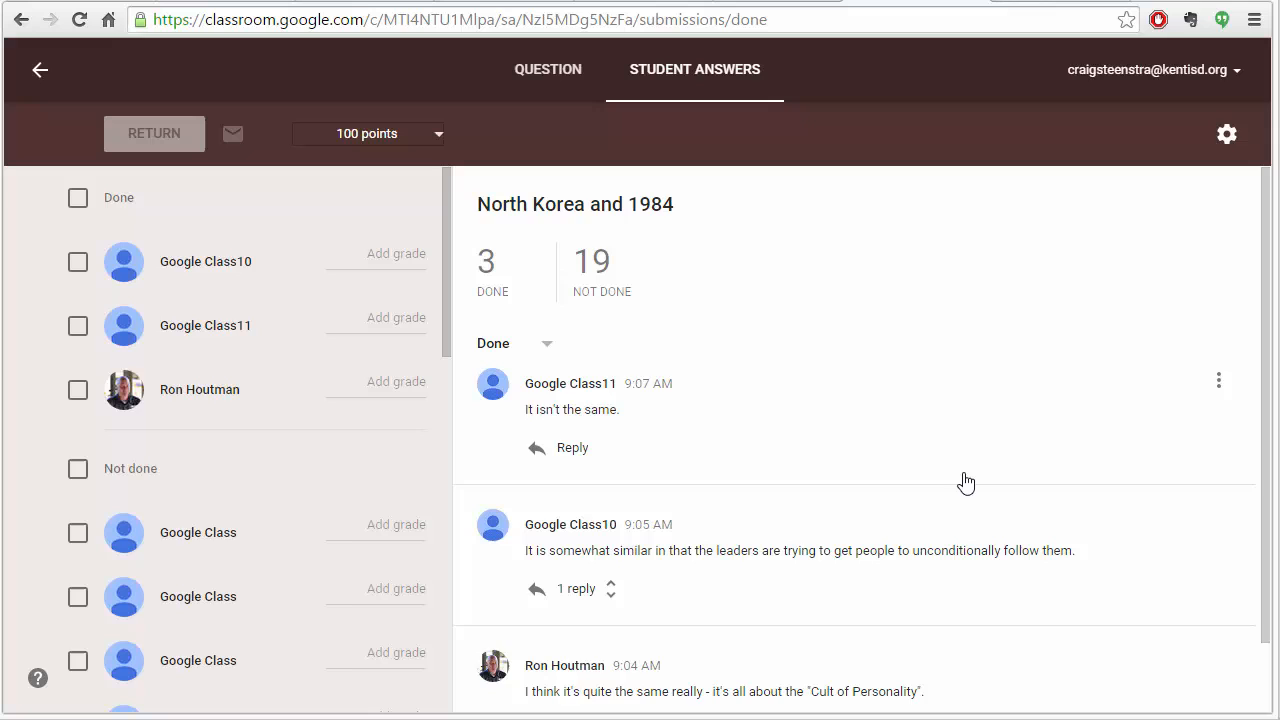
pyautogui.moveTo(1148, 456)
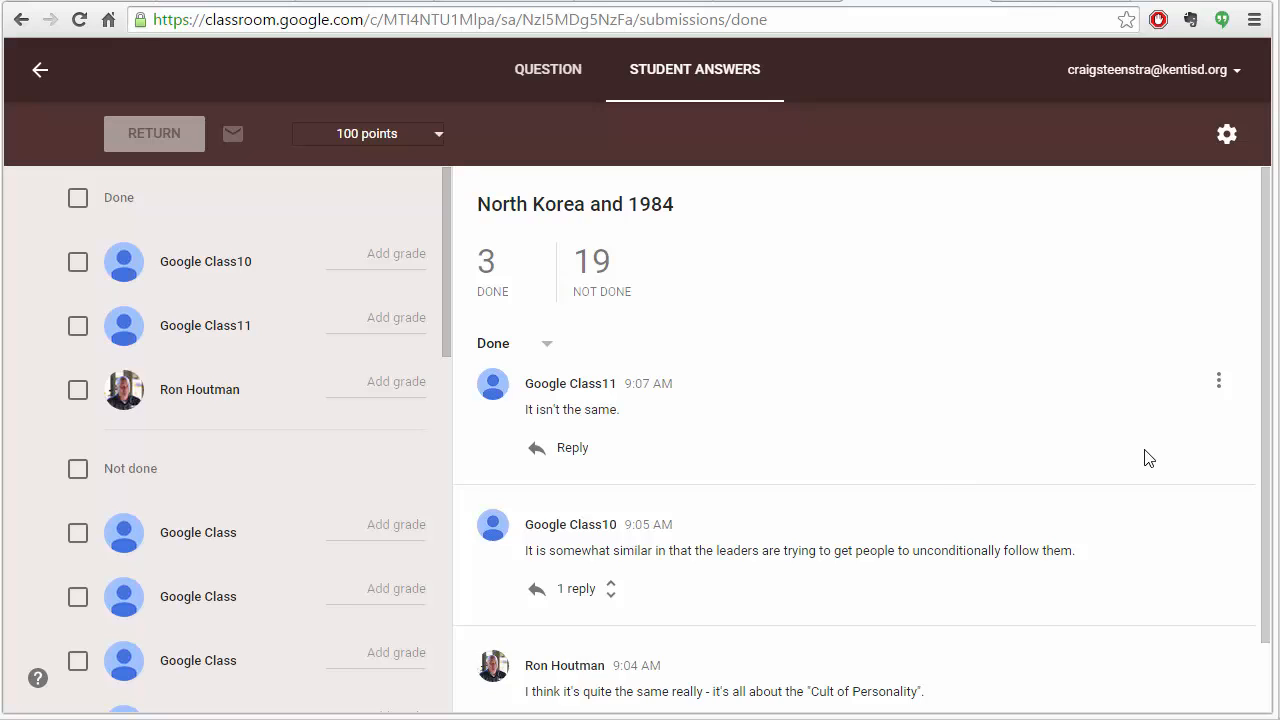
pyautogui.moveTo(44, 276)
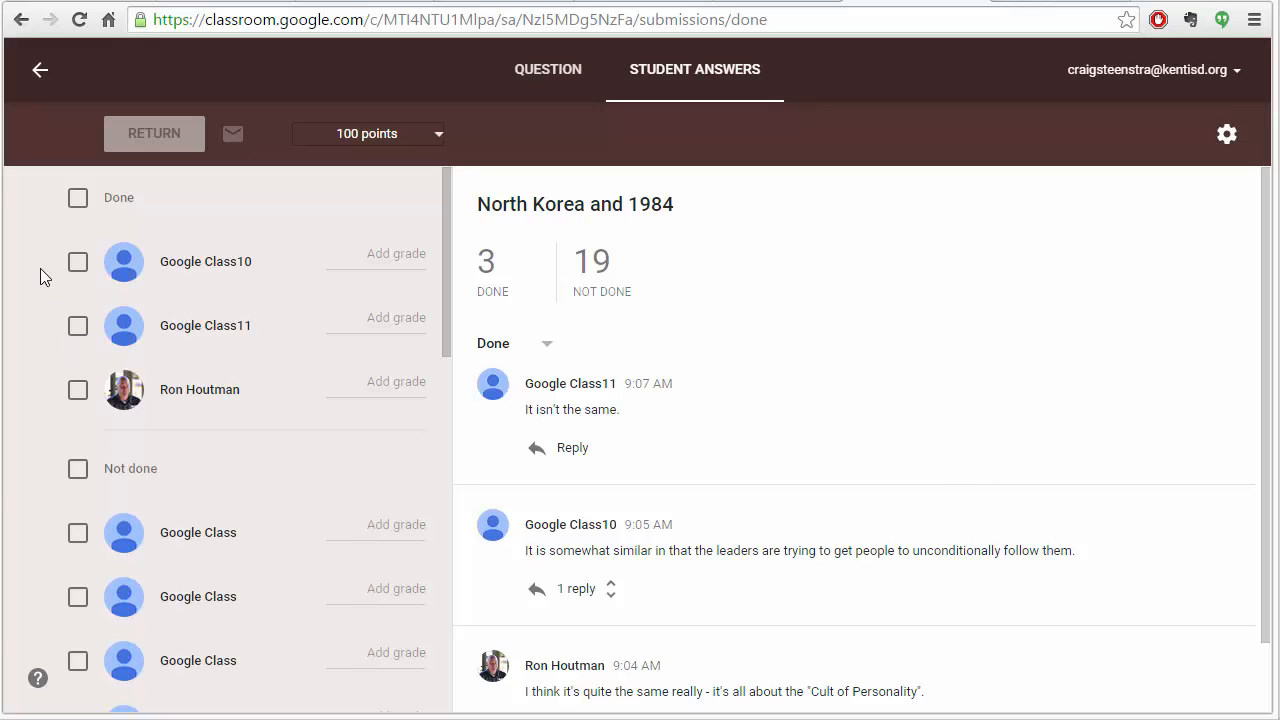
pyautogui.click(368, 132)
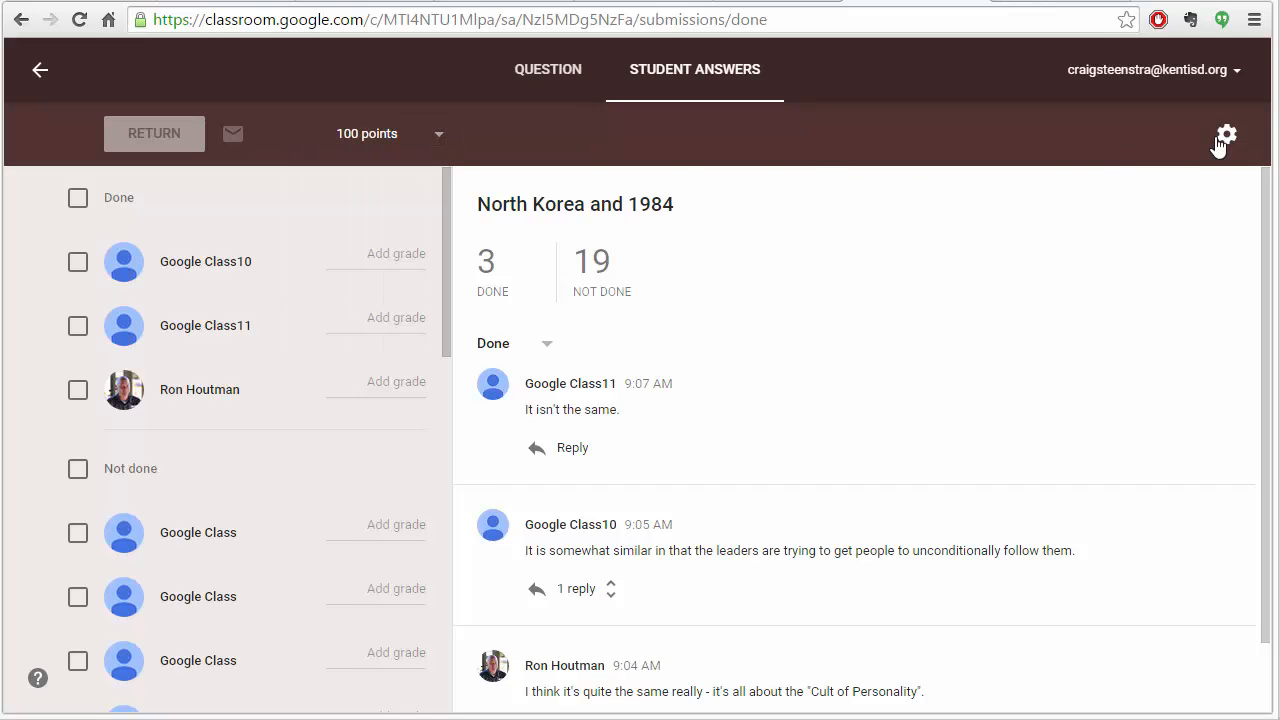
pyautogui.click(1224, 134)
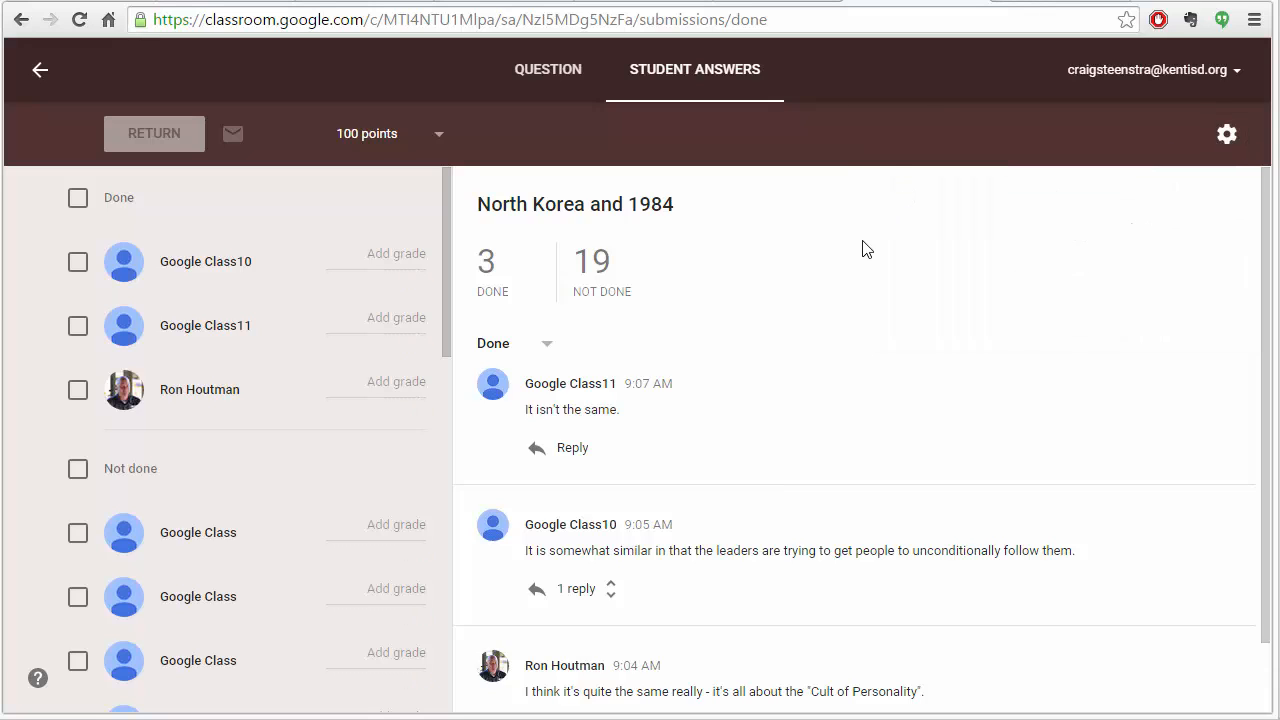
pyautogui.moveTo(924, 316)
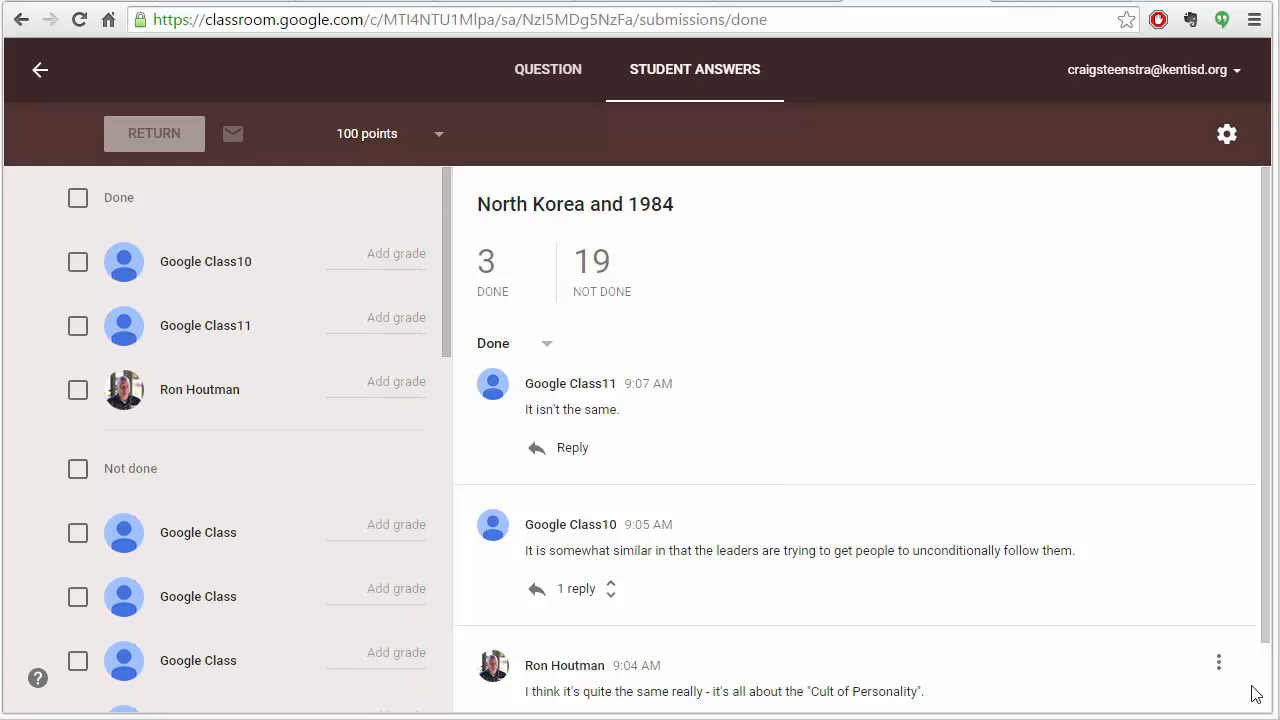
pyautogui.moveTo(1256, 692)
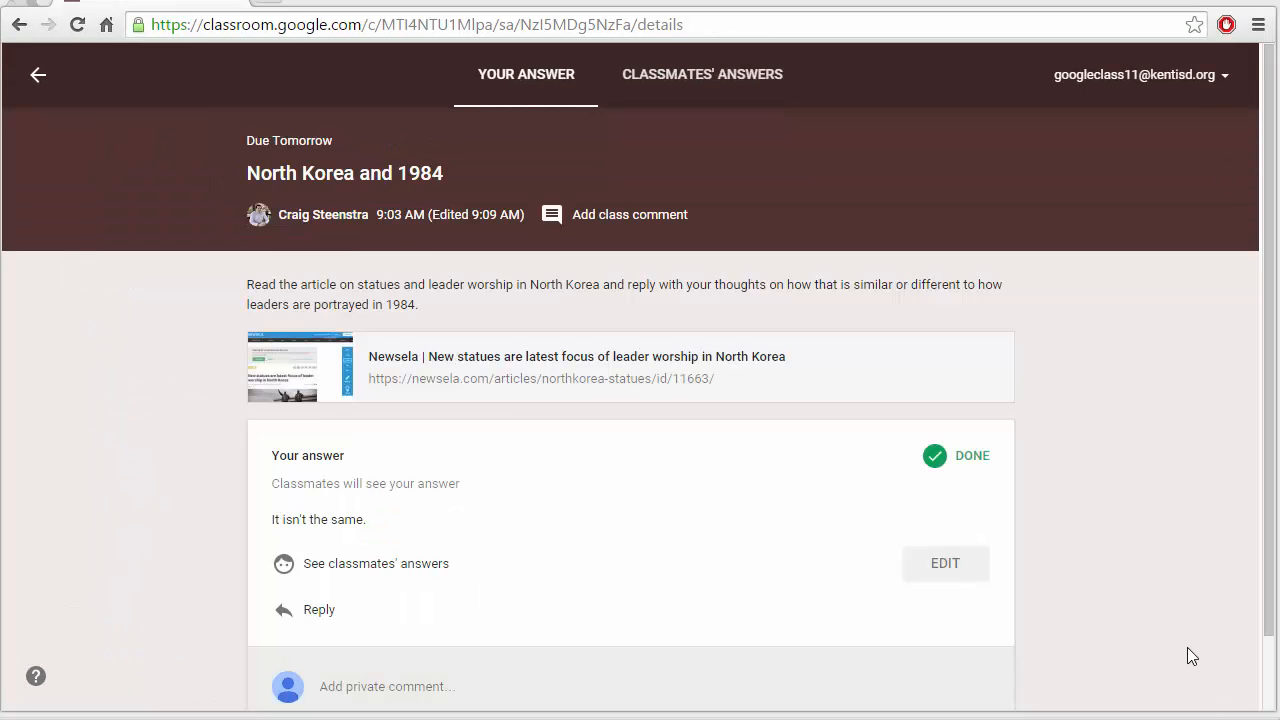
pyautogui.moveTo(944, 568)
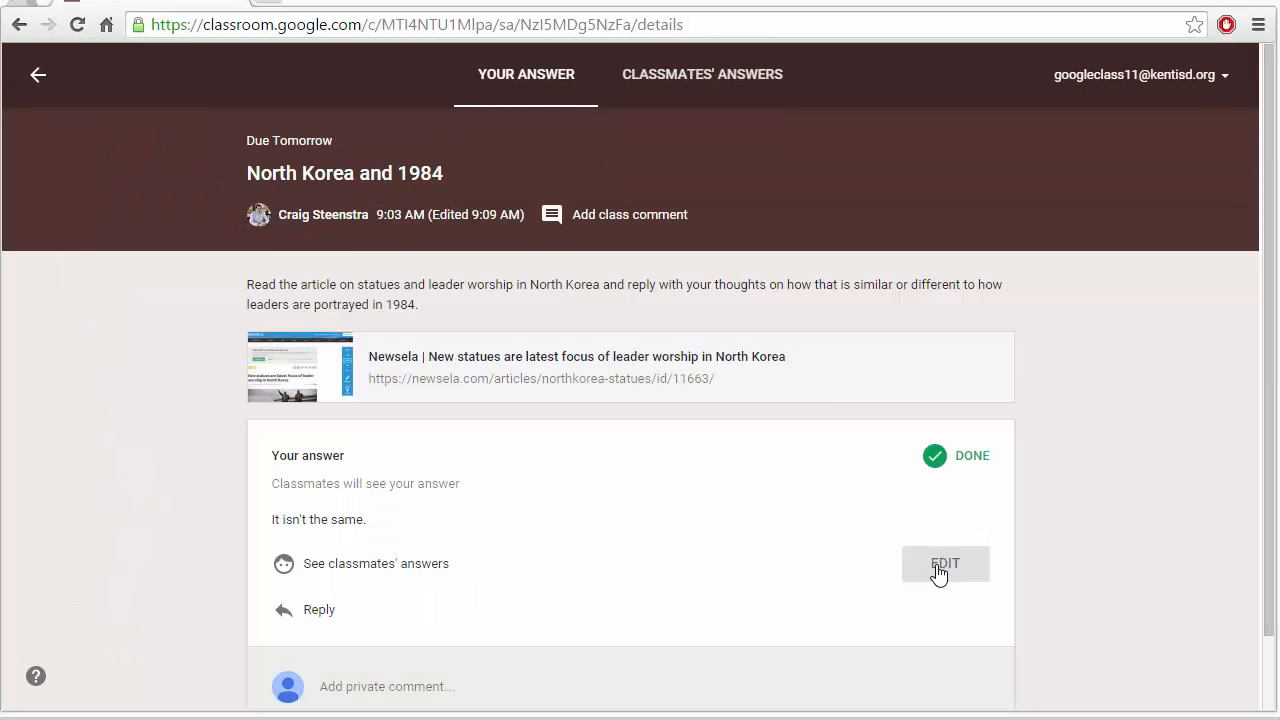
# - Reopen the student's submitted answer for editing via Edit
pyautogui.click(946, 564)
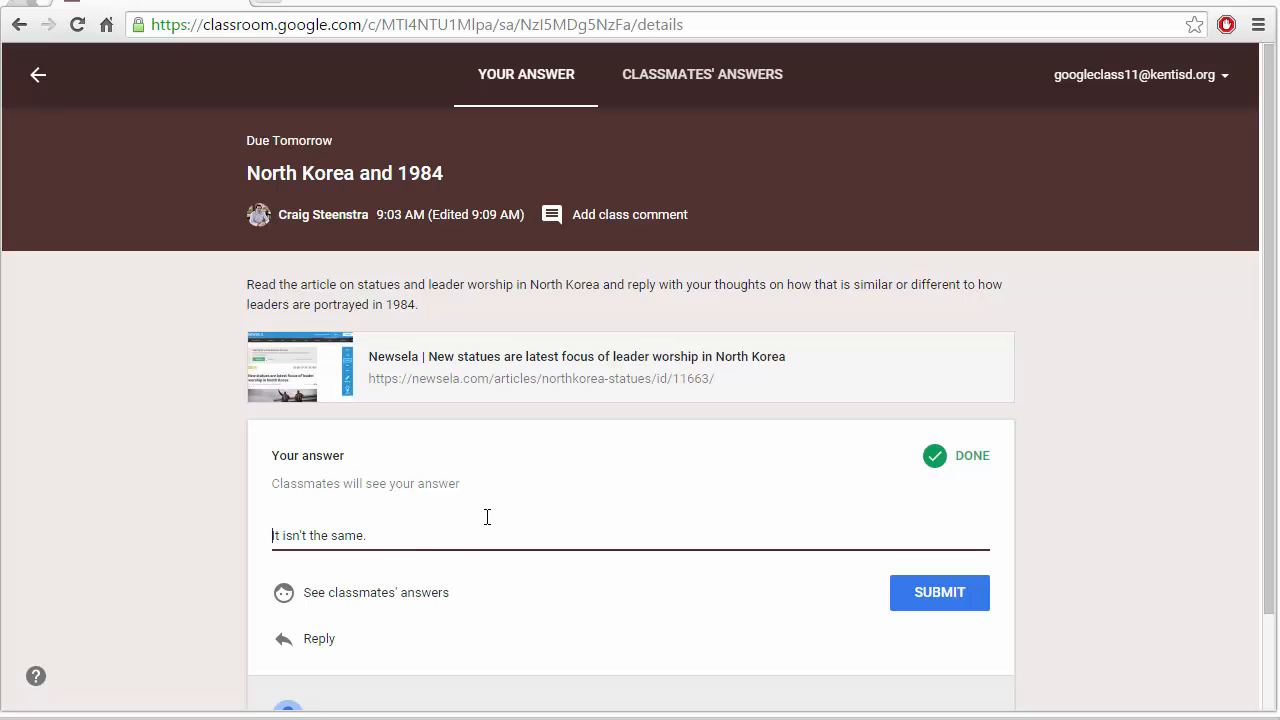
pyautogui.moveTo(1016, 580)
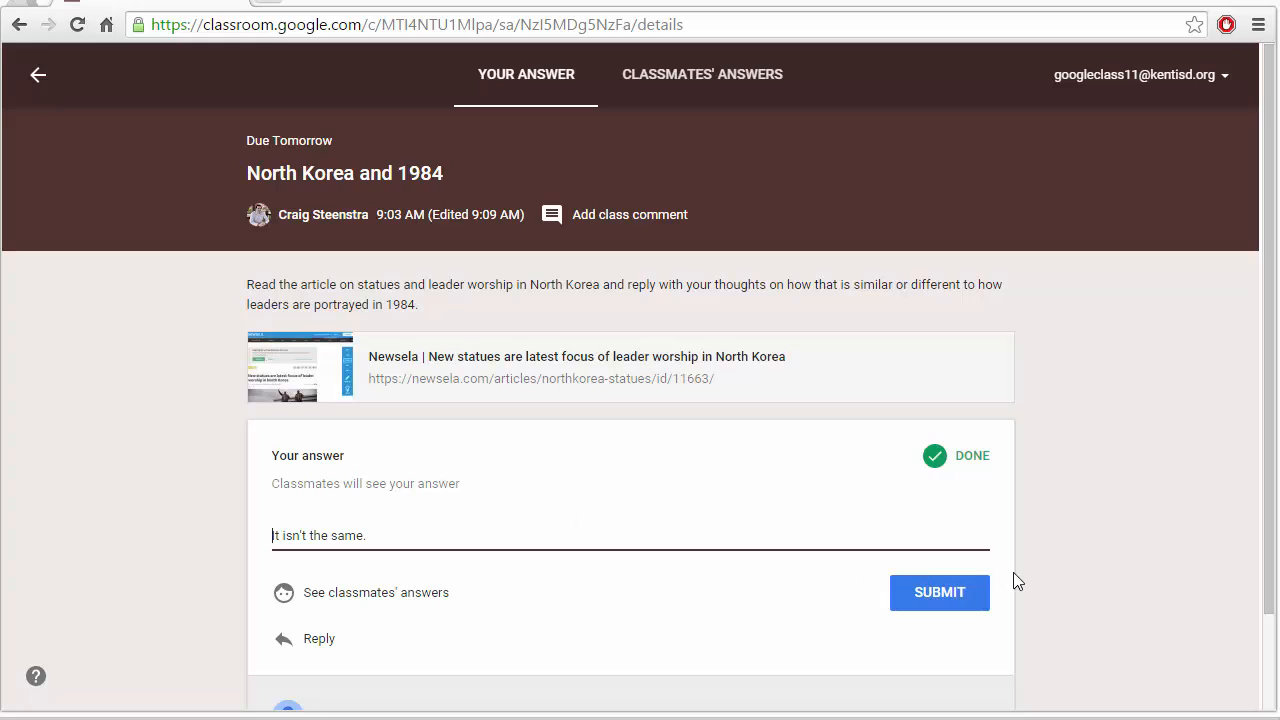
pyautogui.moveTo(1048, 580)
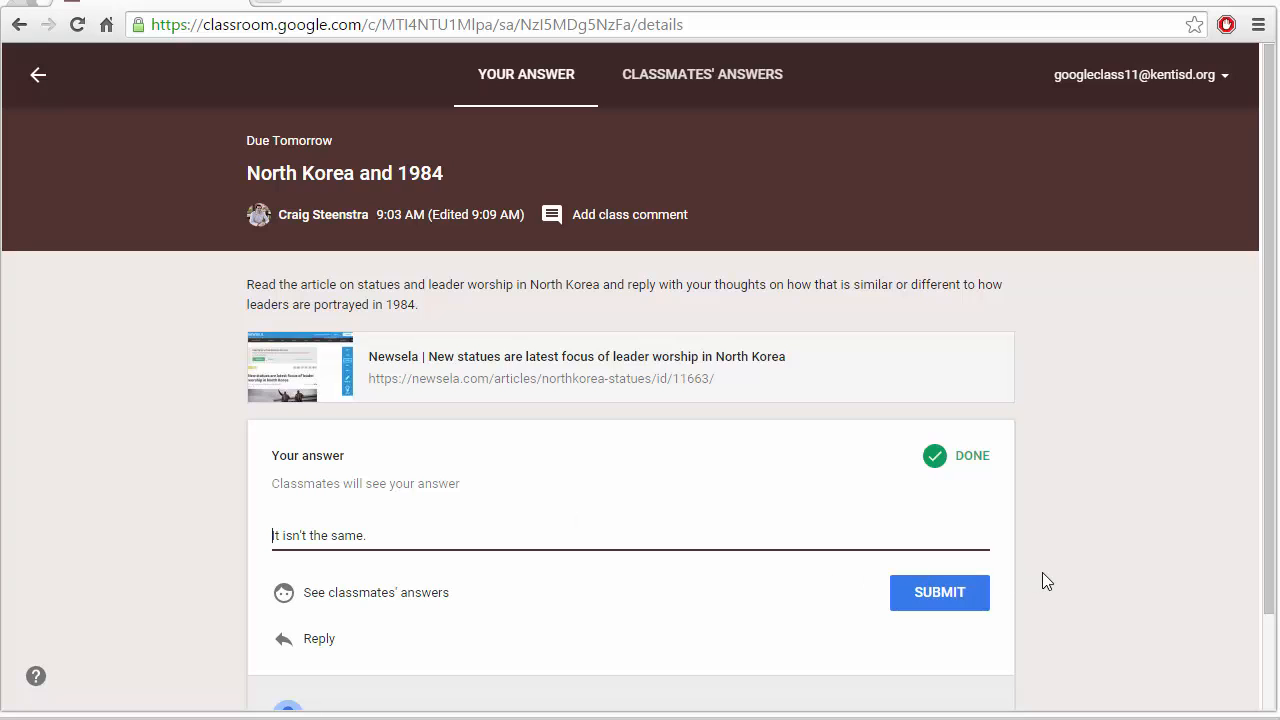